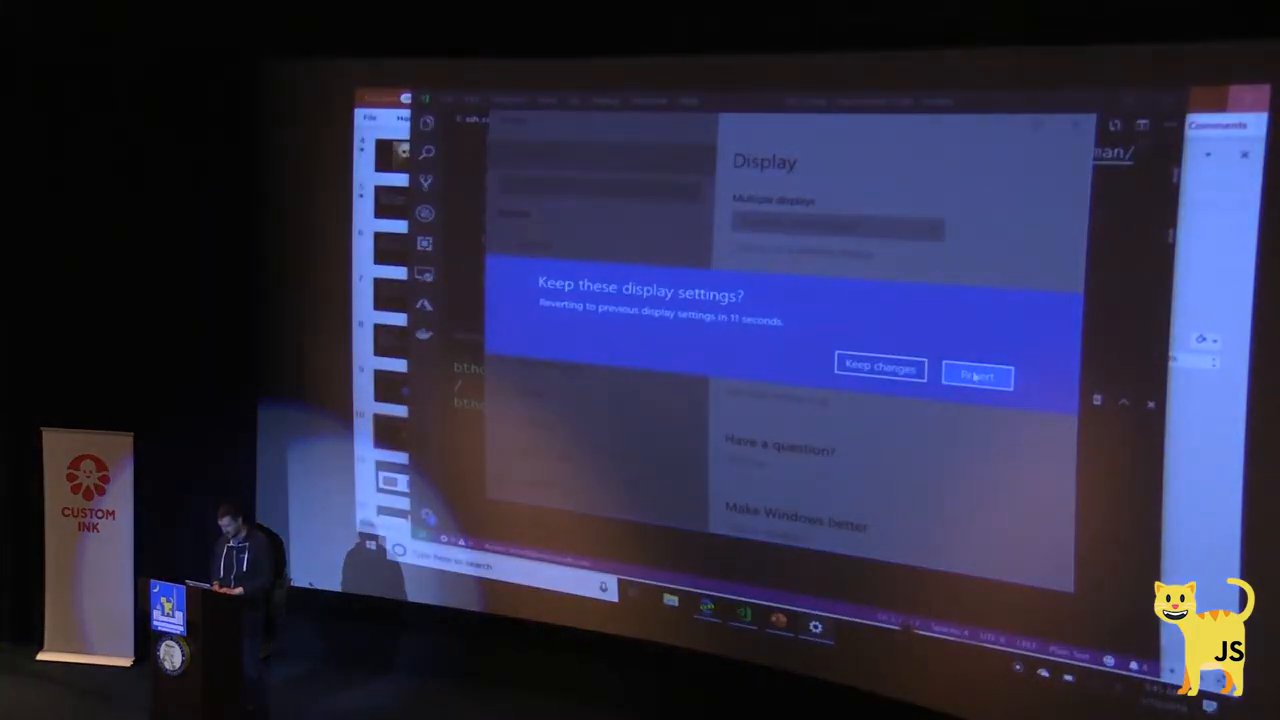
Step: Keep the new display settings at the 'Keep these display settings?' prompt
click(880, 368)
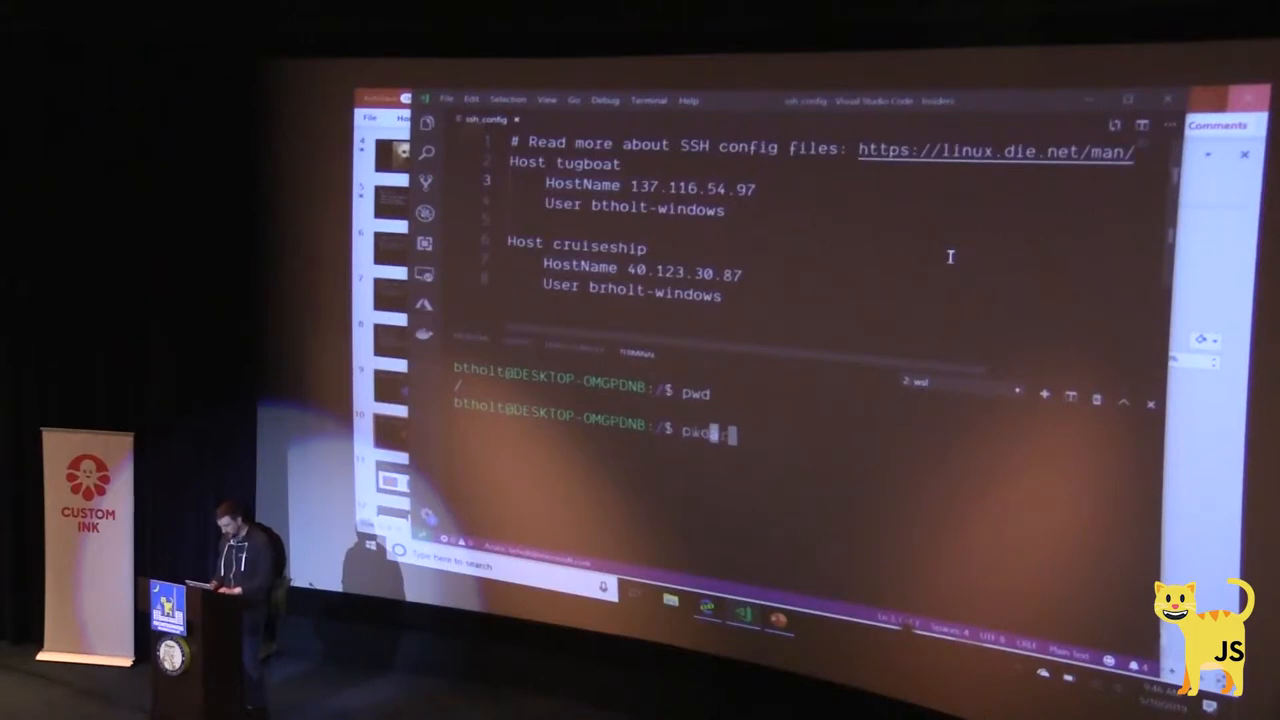
Step: Run lsb_release -a to confirm Ubuntu 18.04, then cd into /mnt
text(lsb_release -a)
text(p)
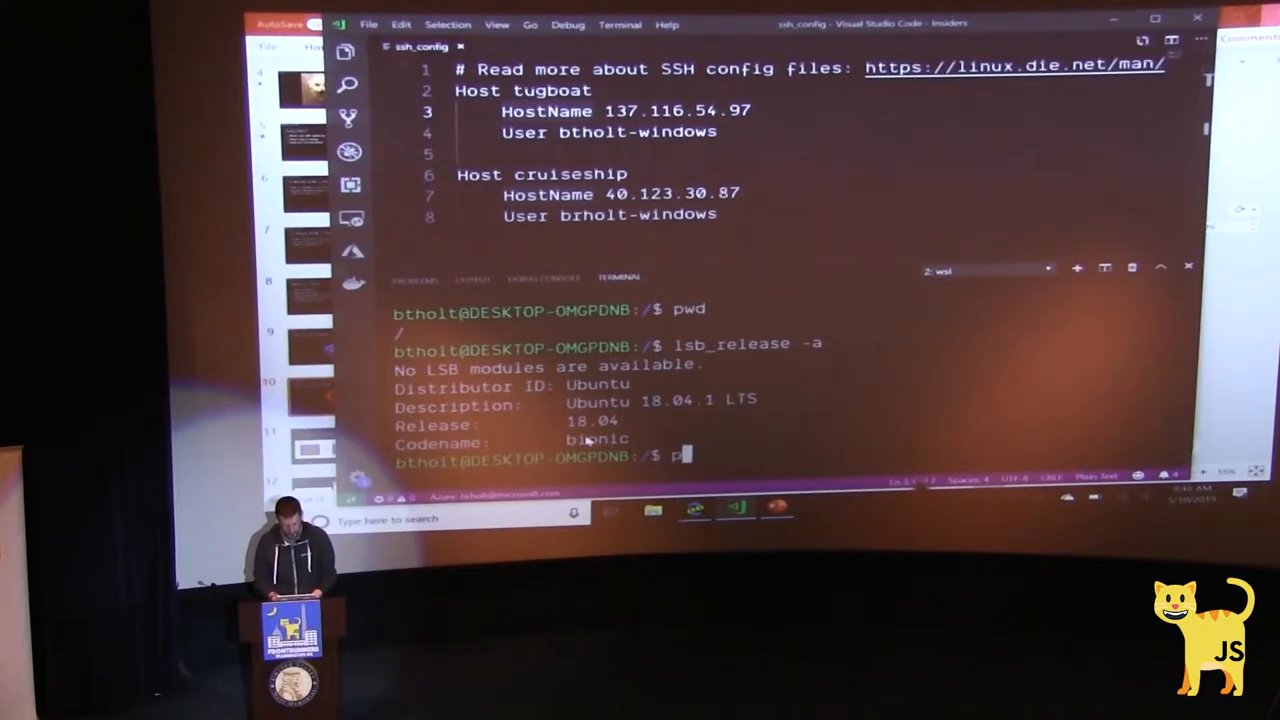
text(cd /)
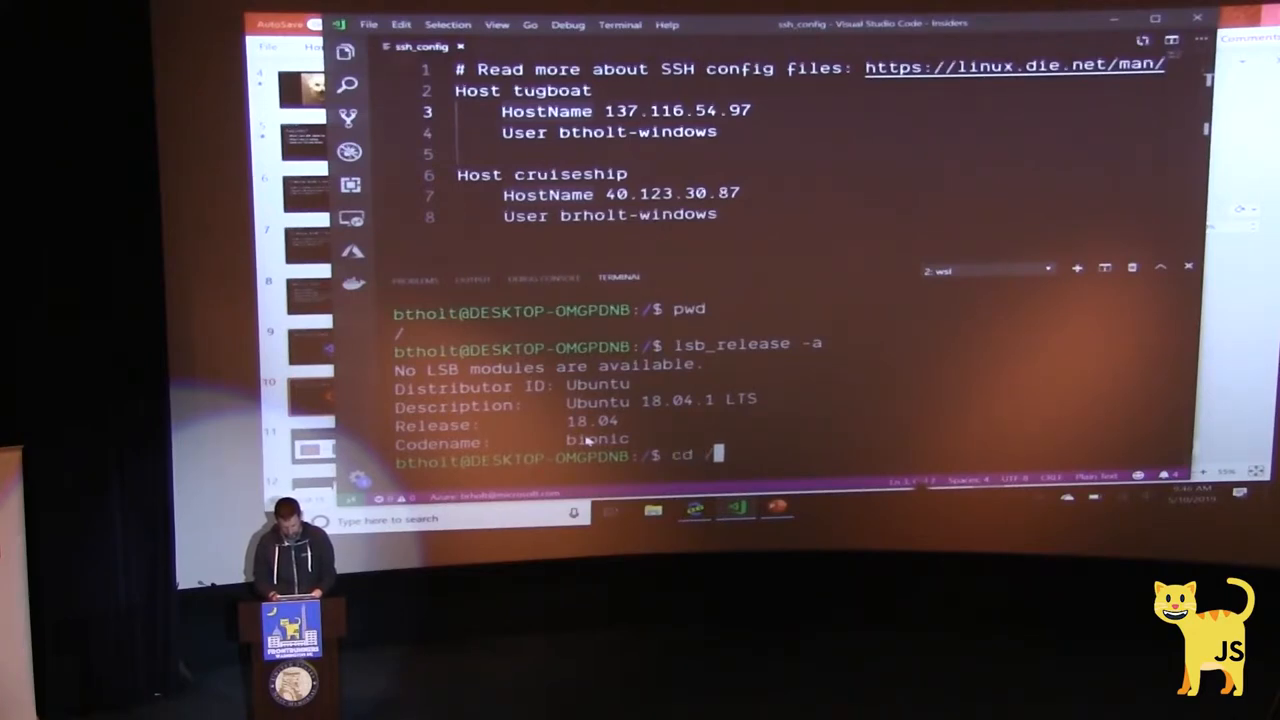
text(mnt)
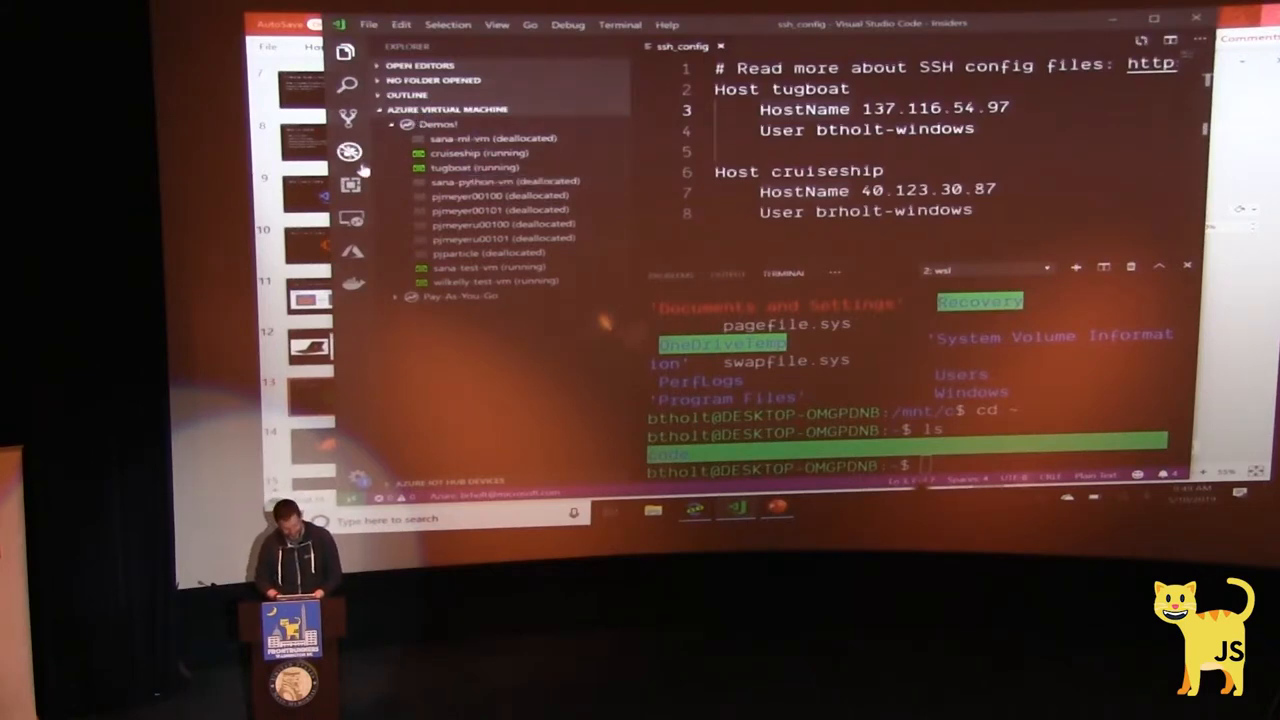
mouse_move(352, 218)
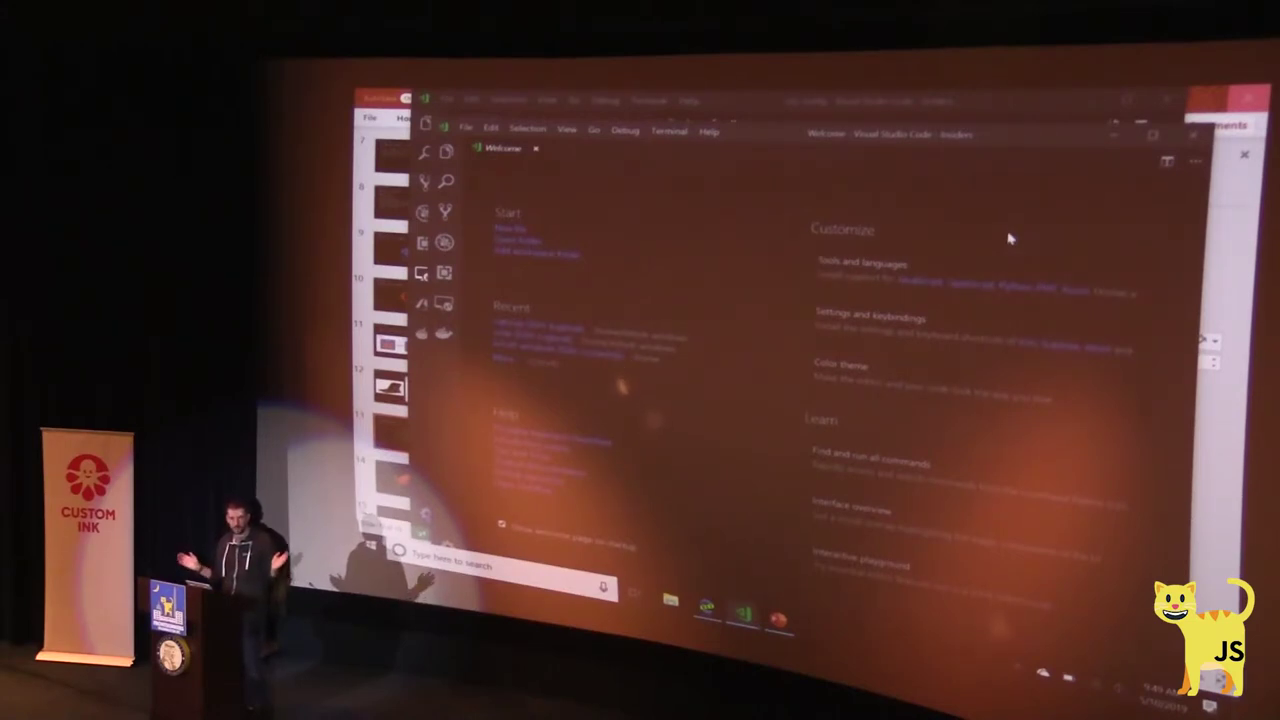
mouse_move(600, 220)
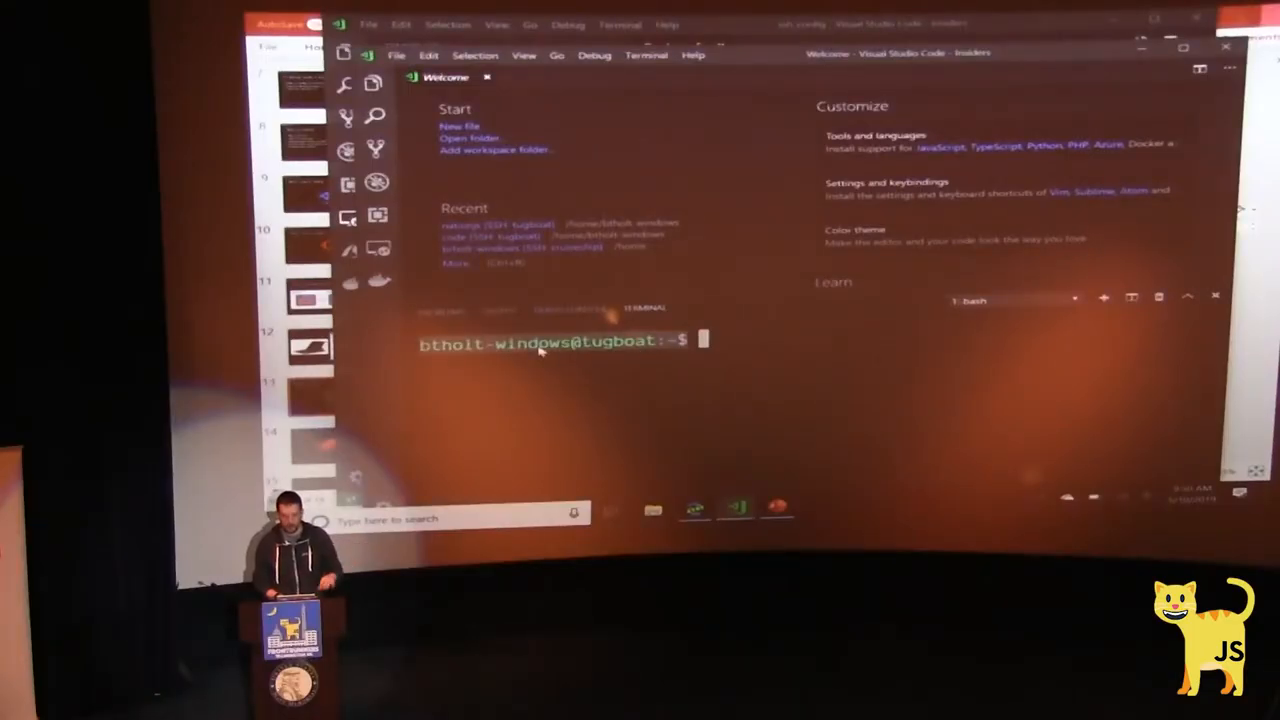
mouse_move(724, 366)
text(ls)
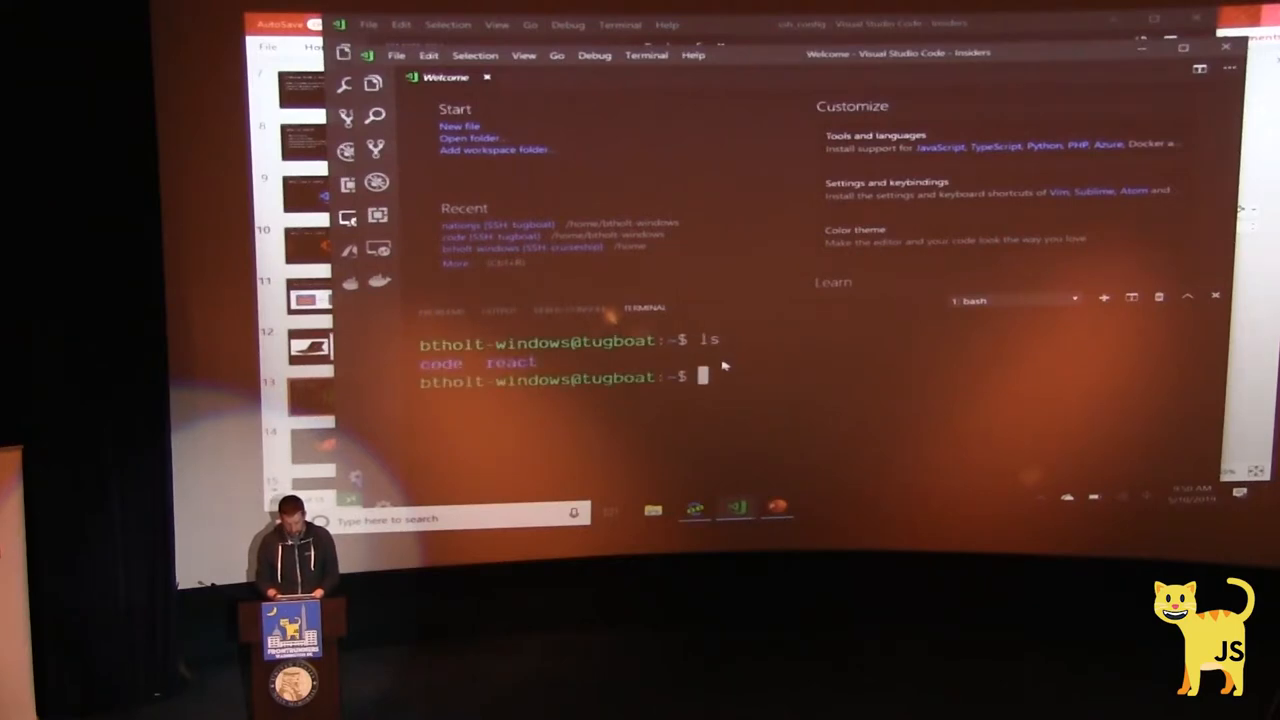
Step: Run npm init react-app nationjs on tugboat and cd into the new nationjs folder
text(rm)
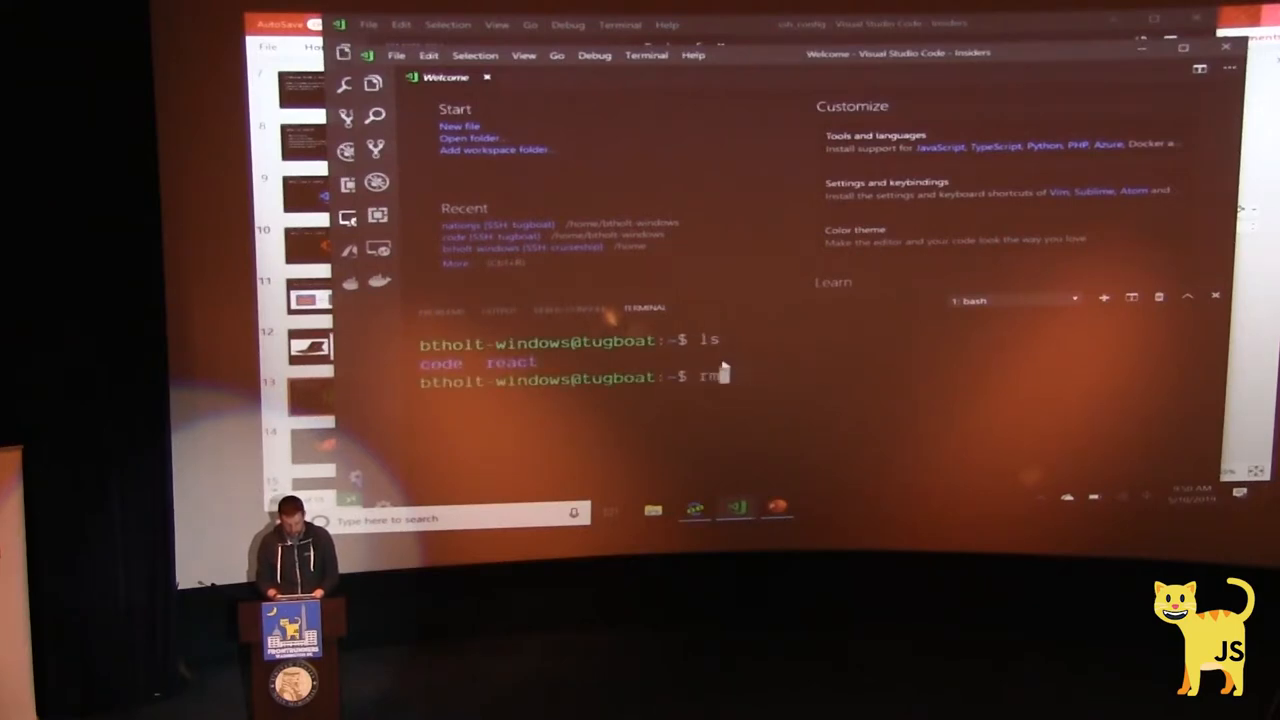
text(npm init)
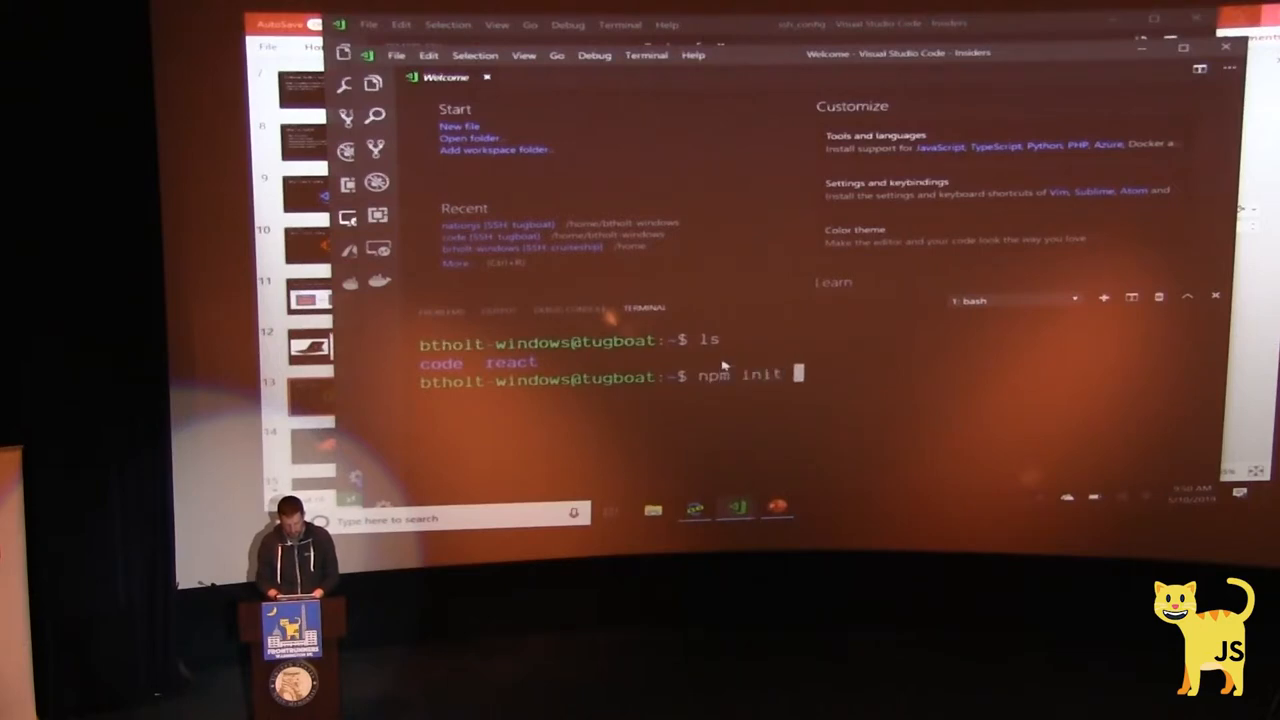
text(react)
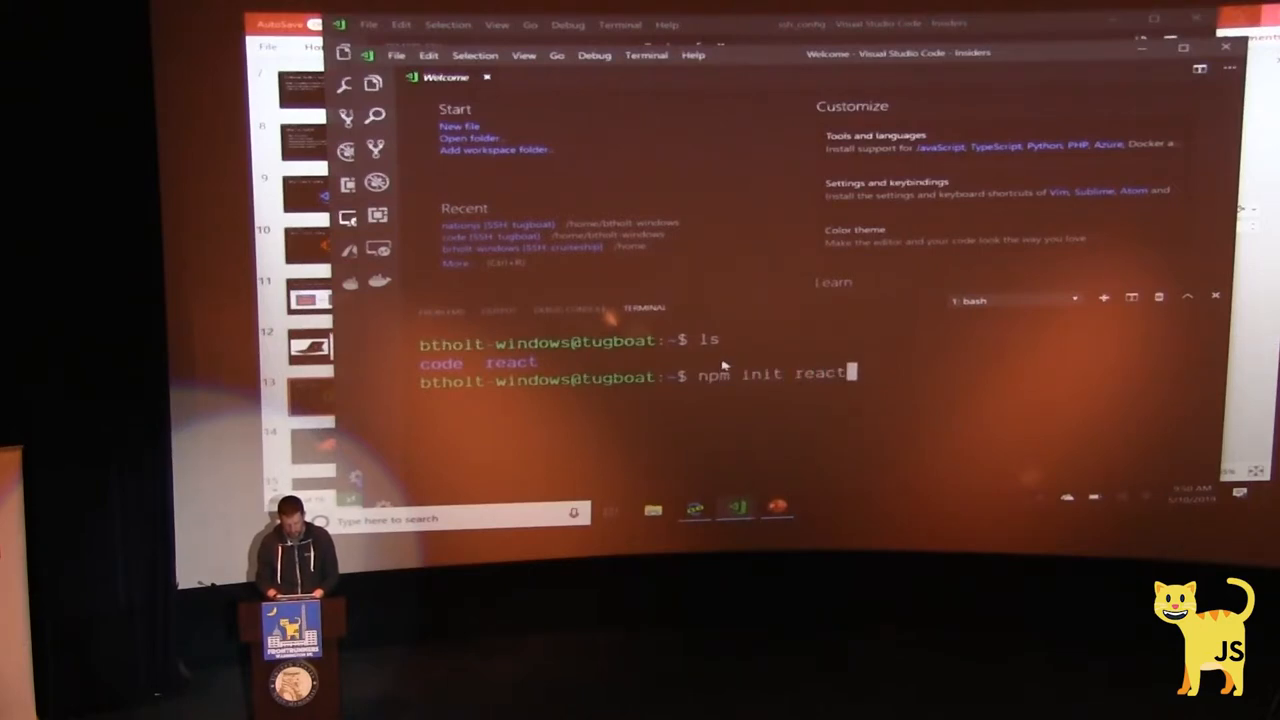
text(-app nationJ)
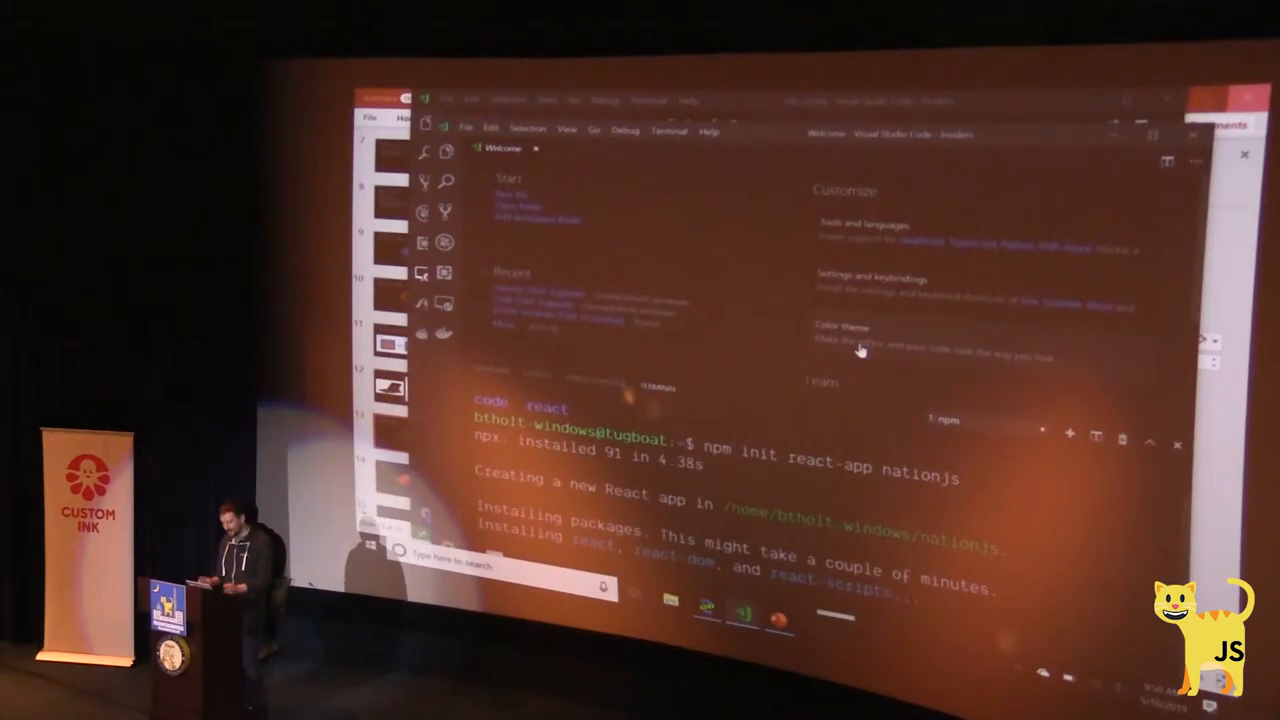
mouse_move(1016, 468)
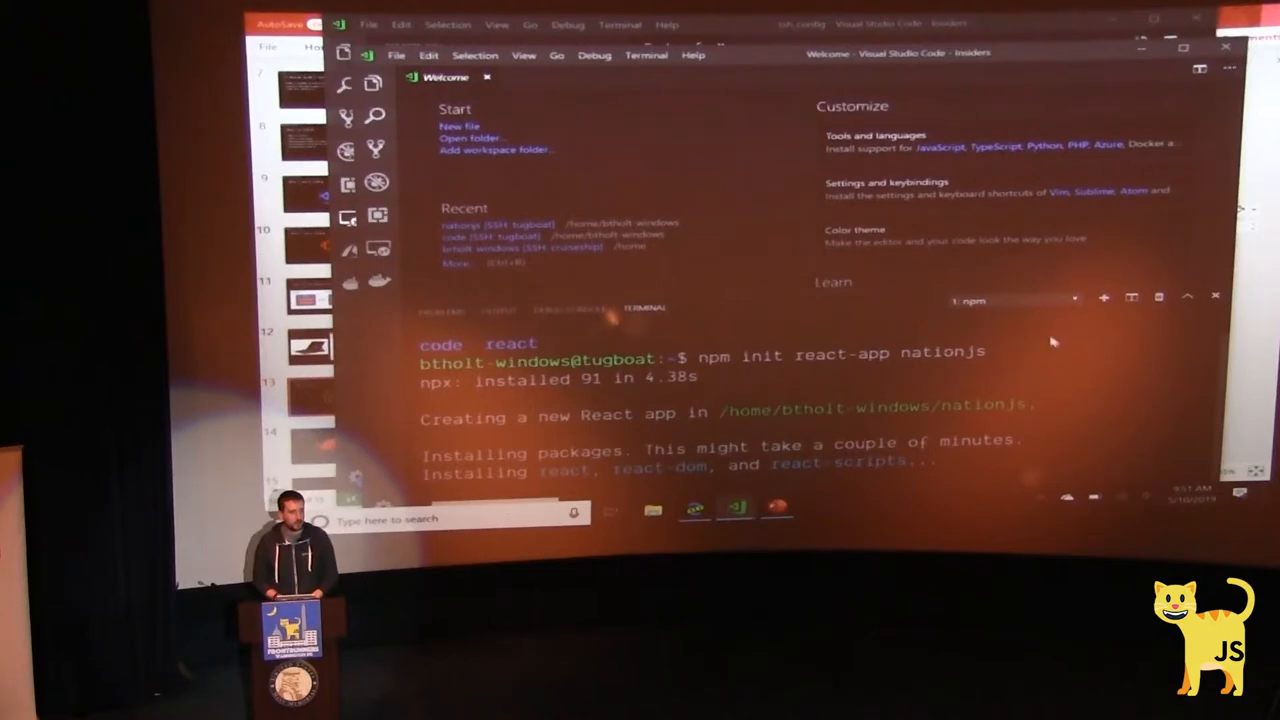
mouse_move(1036, 398)
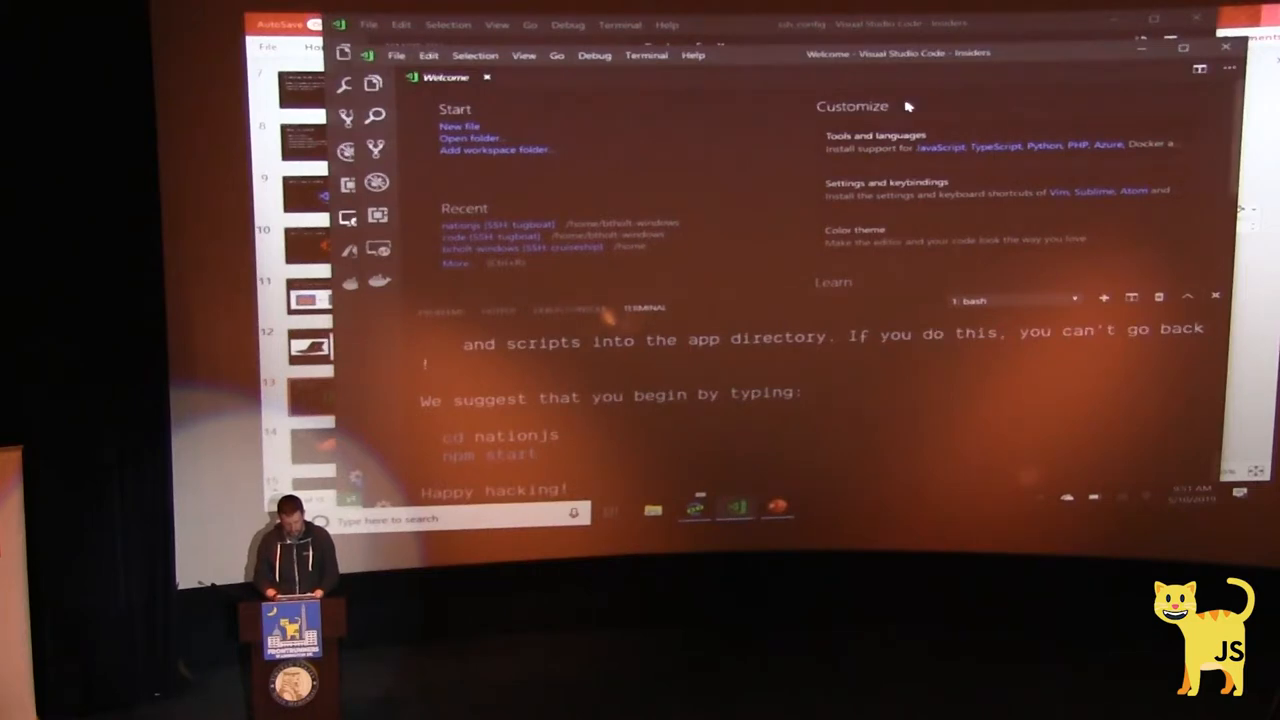
mouse_move(1048, 16)
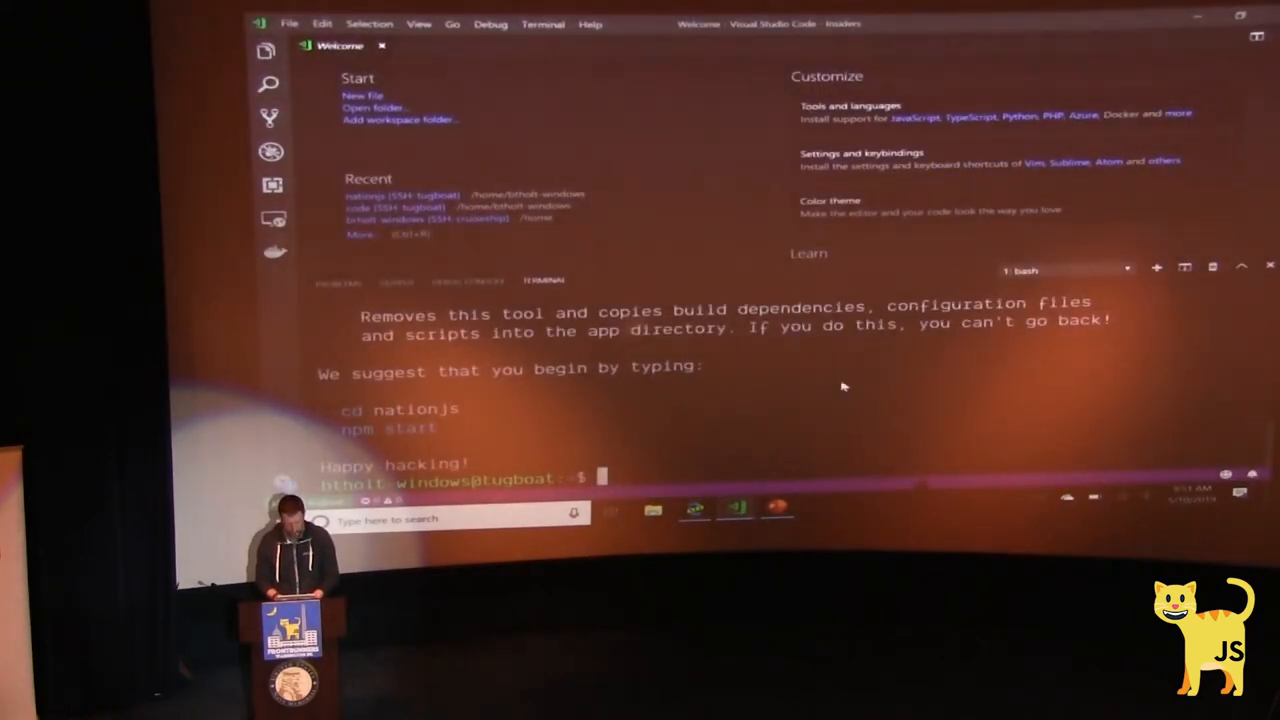
text(cd nai)
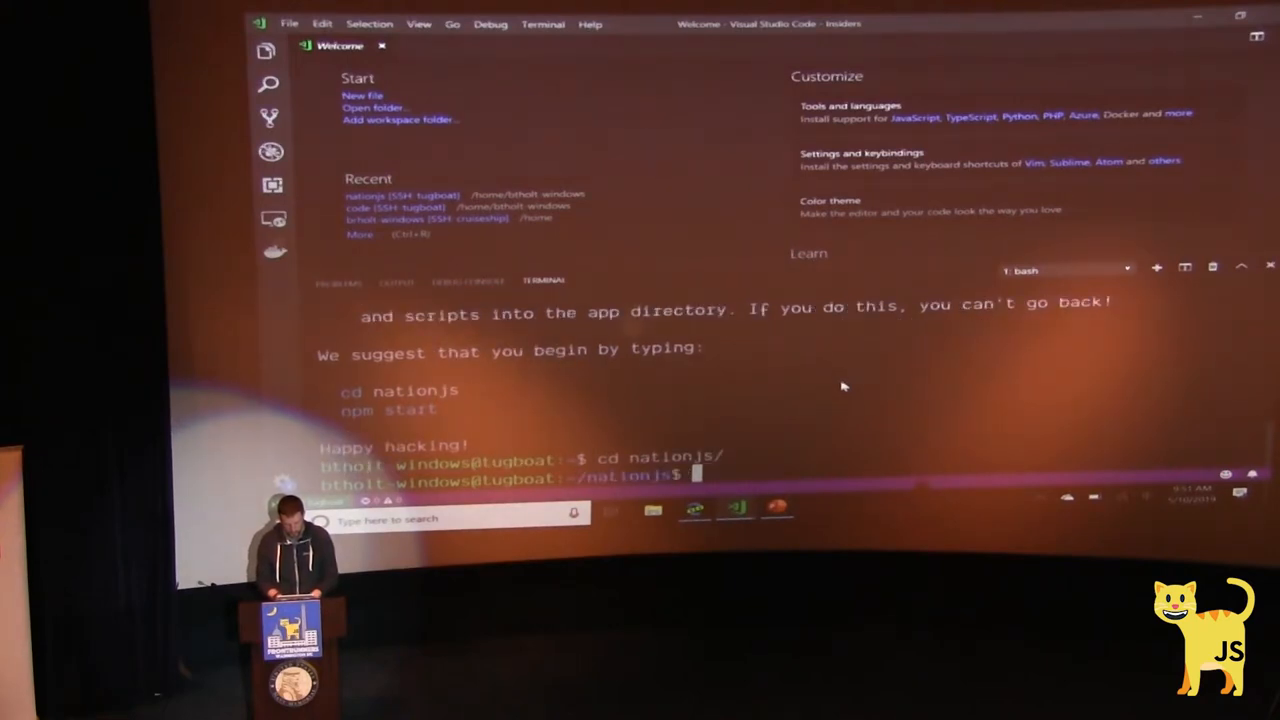
Step: Run npm start so nationjs is served at localhost:3000 on tugboat
text(np)
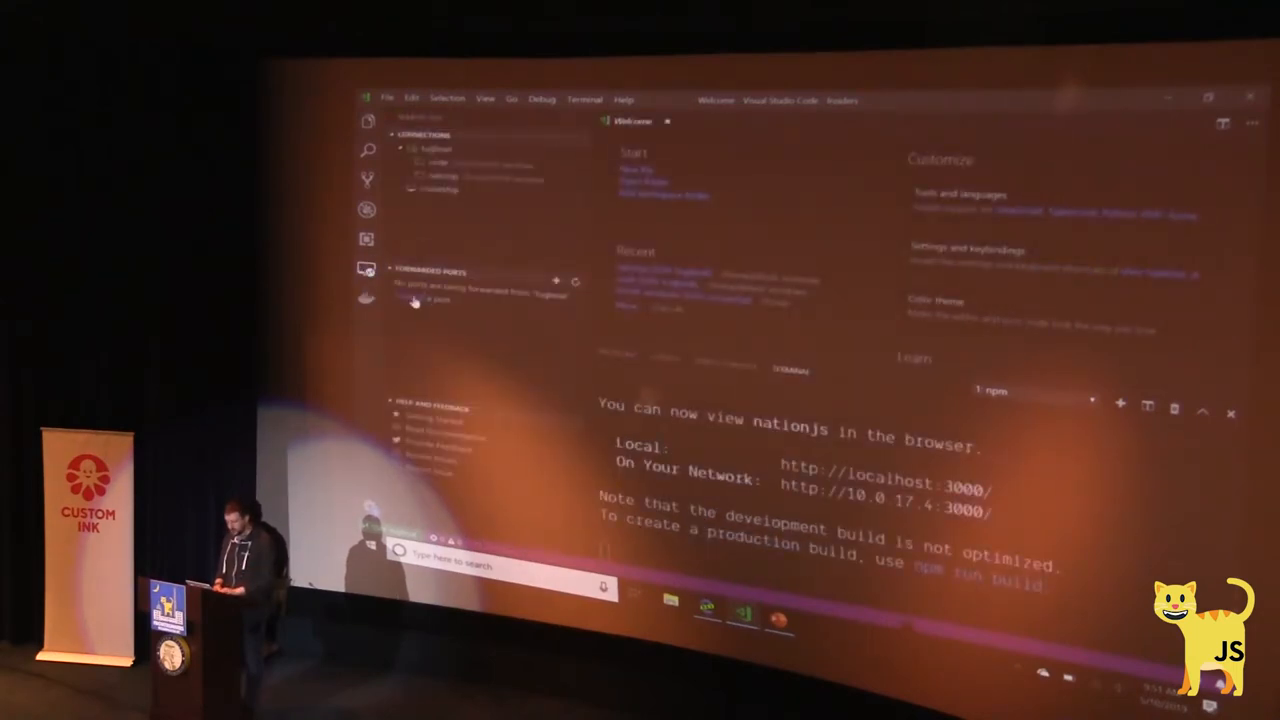
click(548, 278)
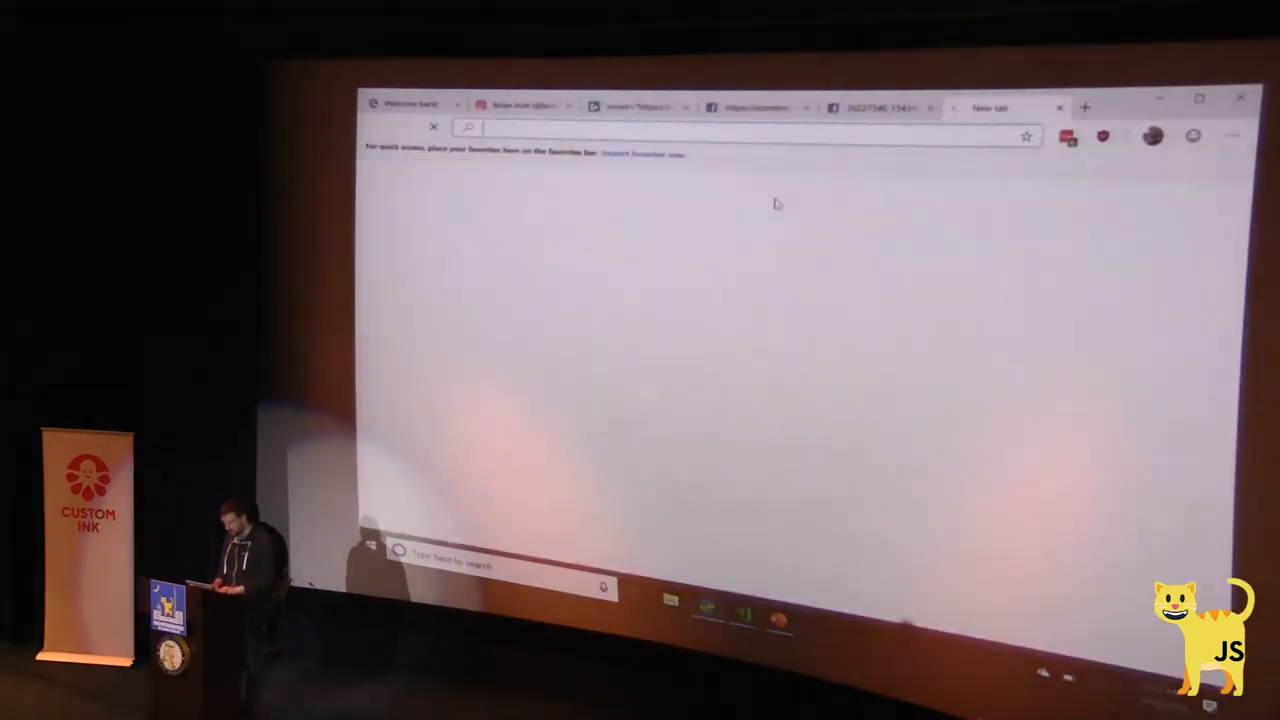
Step: Load localhost:3000 in Edge's address bar to view the running app
text(loc)
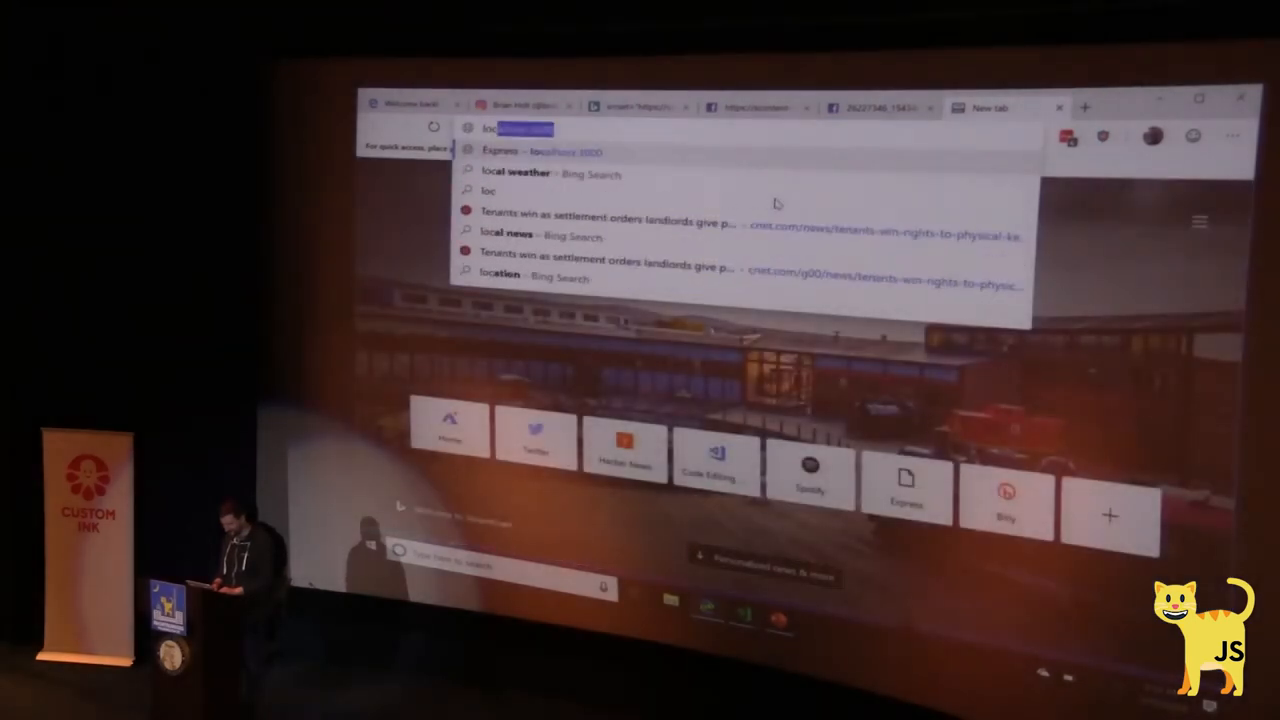
key(Enter)
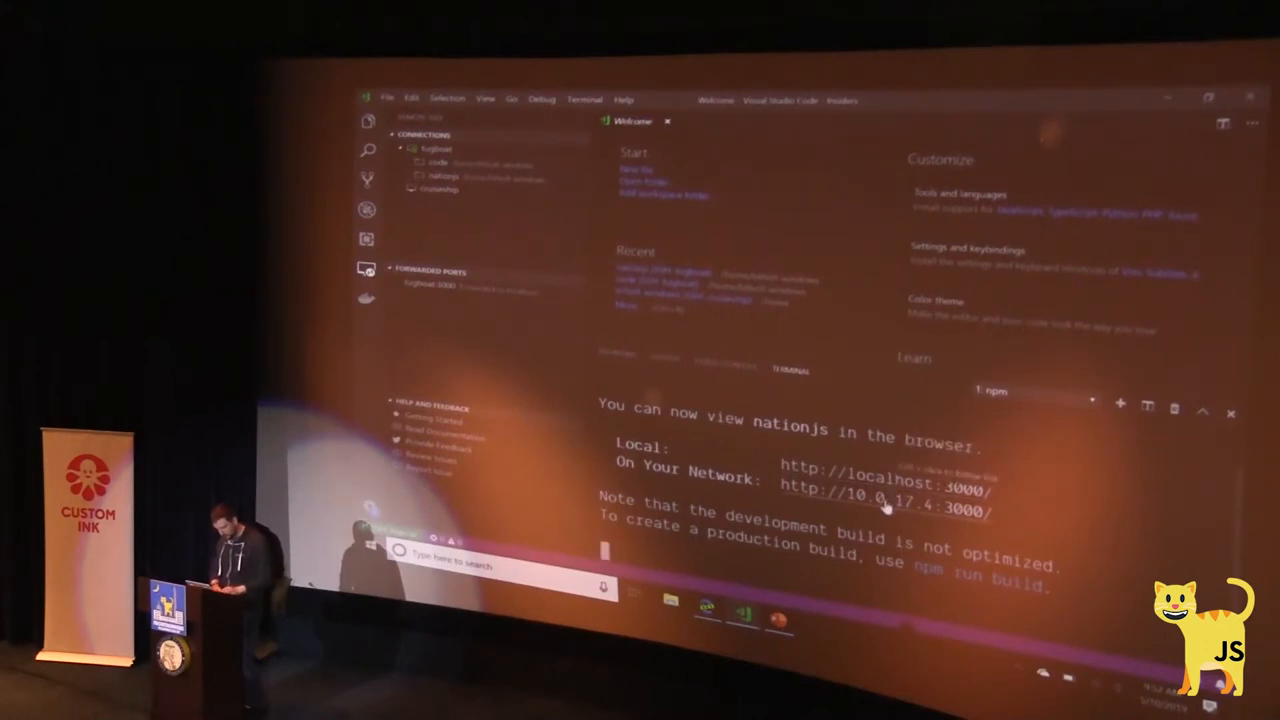
Step: Stop the dev server with Ctrl+C and cd into the code directory
key(ctrl+c)
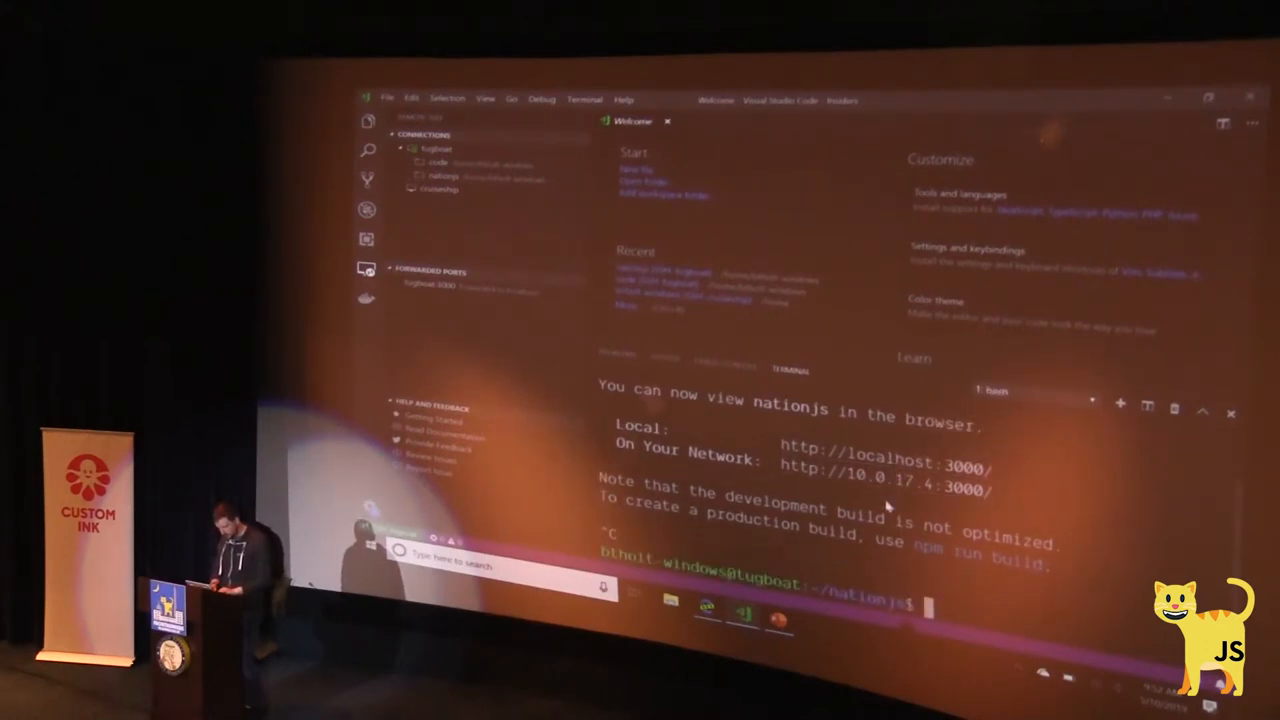
text(cd ..)
text(ls)
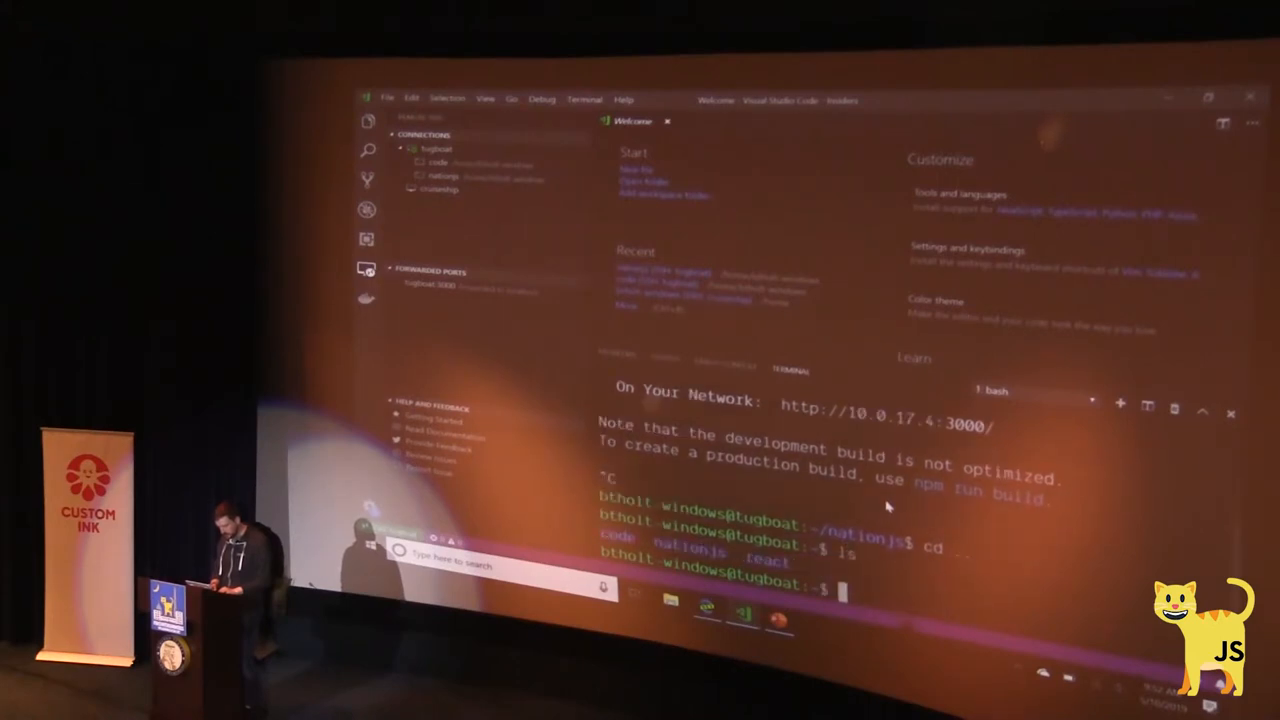
text(cd cod)
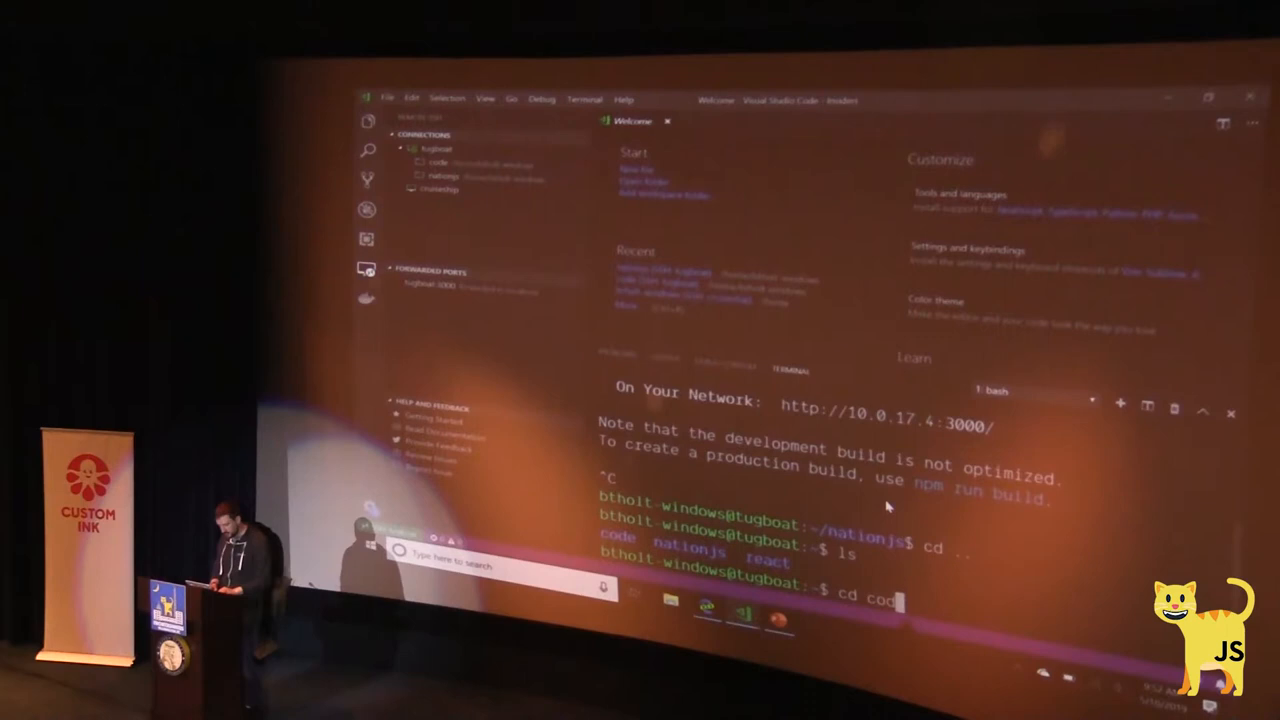
key(Enter)
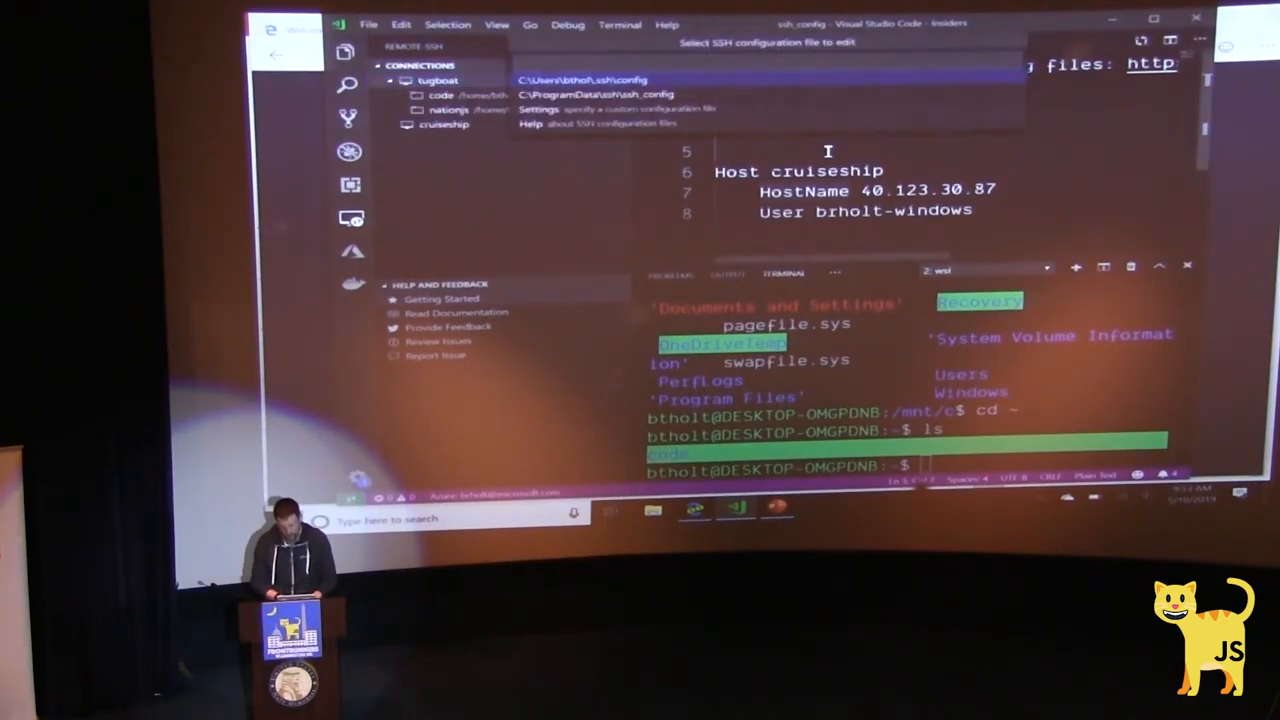
Step: Choose the user .ssh\config file and open tugboat's code folder remotely
click(580, 76)
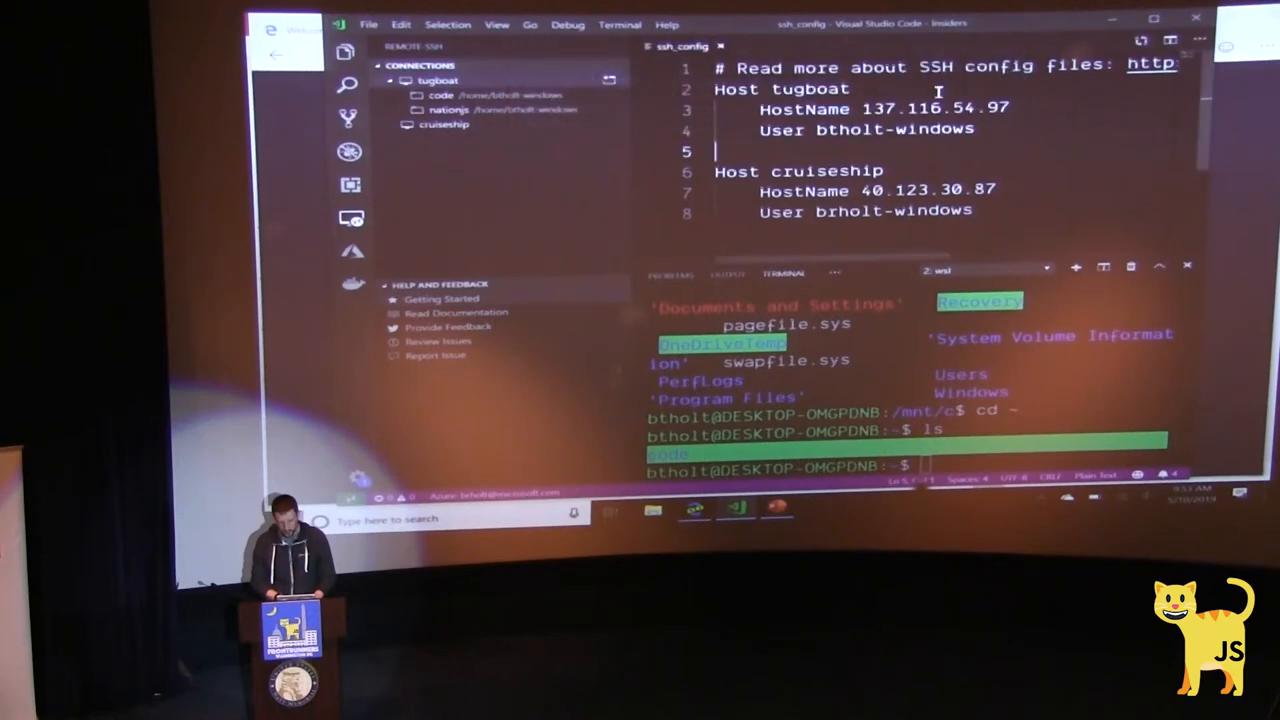
double_click(880, 108)
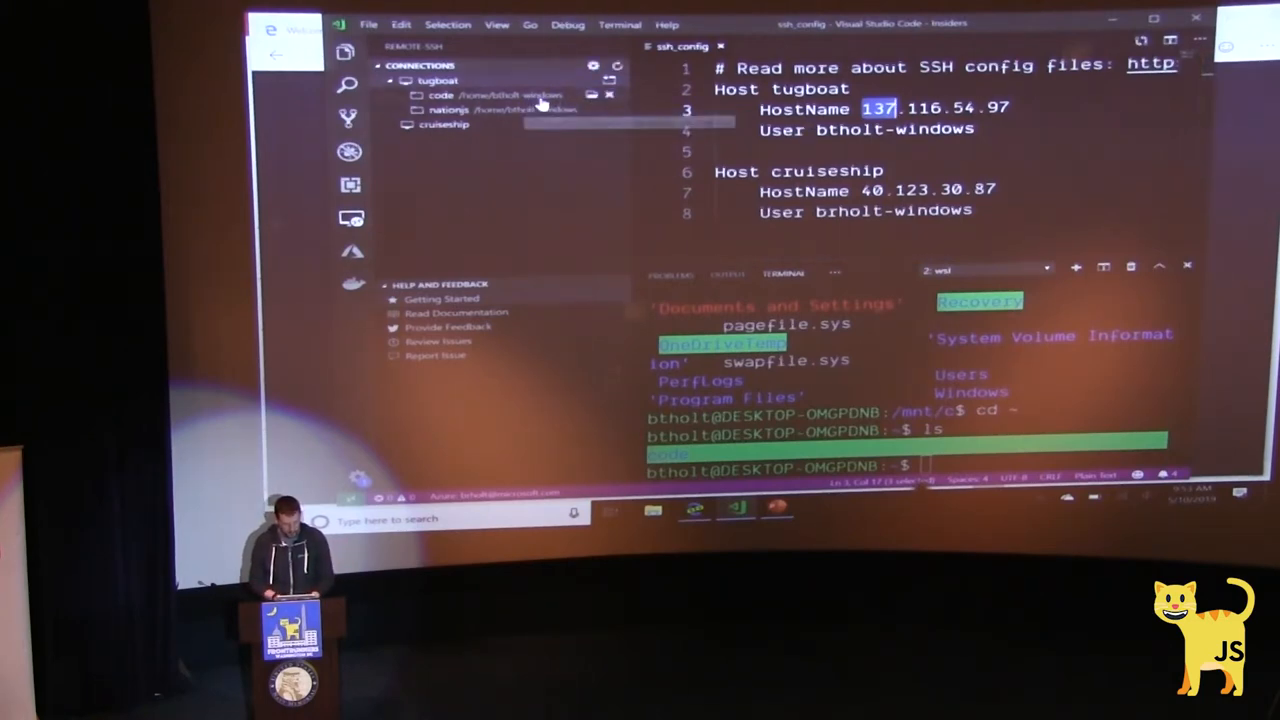
click(460, 92)
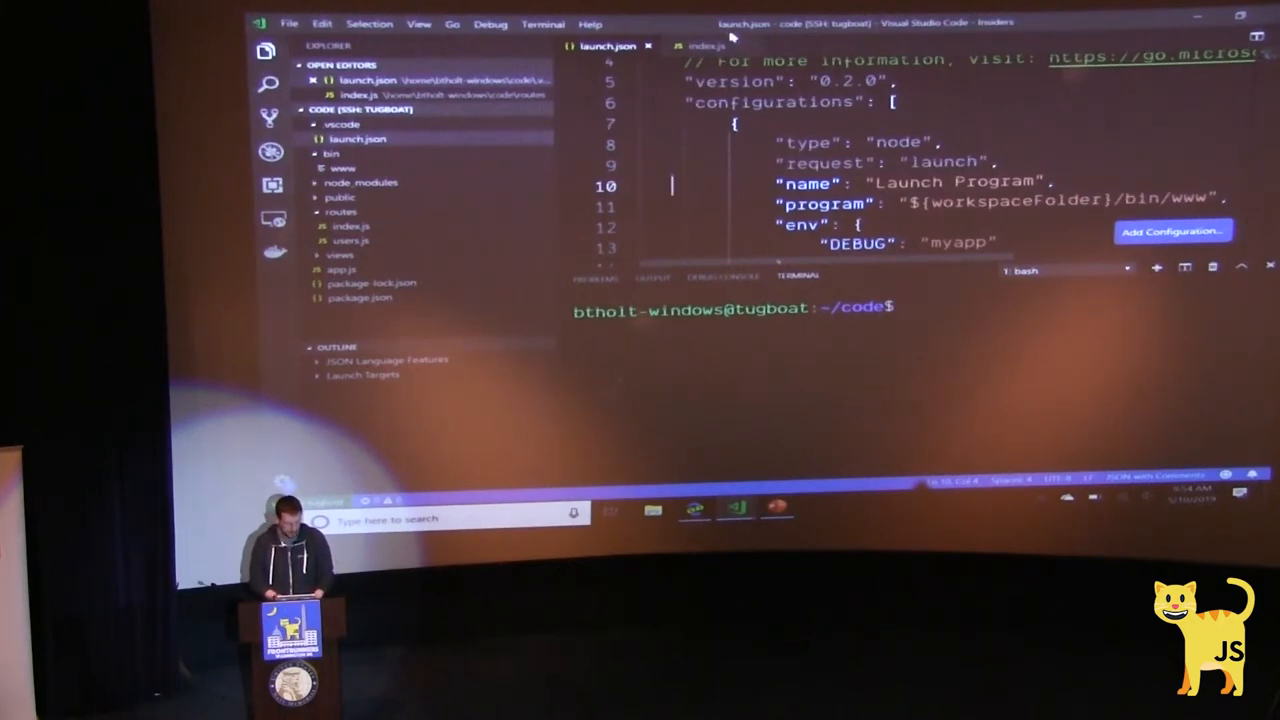
Step: Scroll launch.json and switch to the Debug sidebar to open index.js
scroll(down, 3)
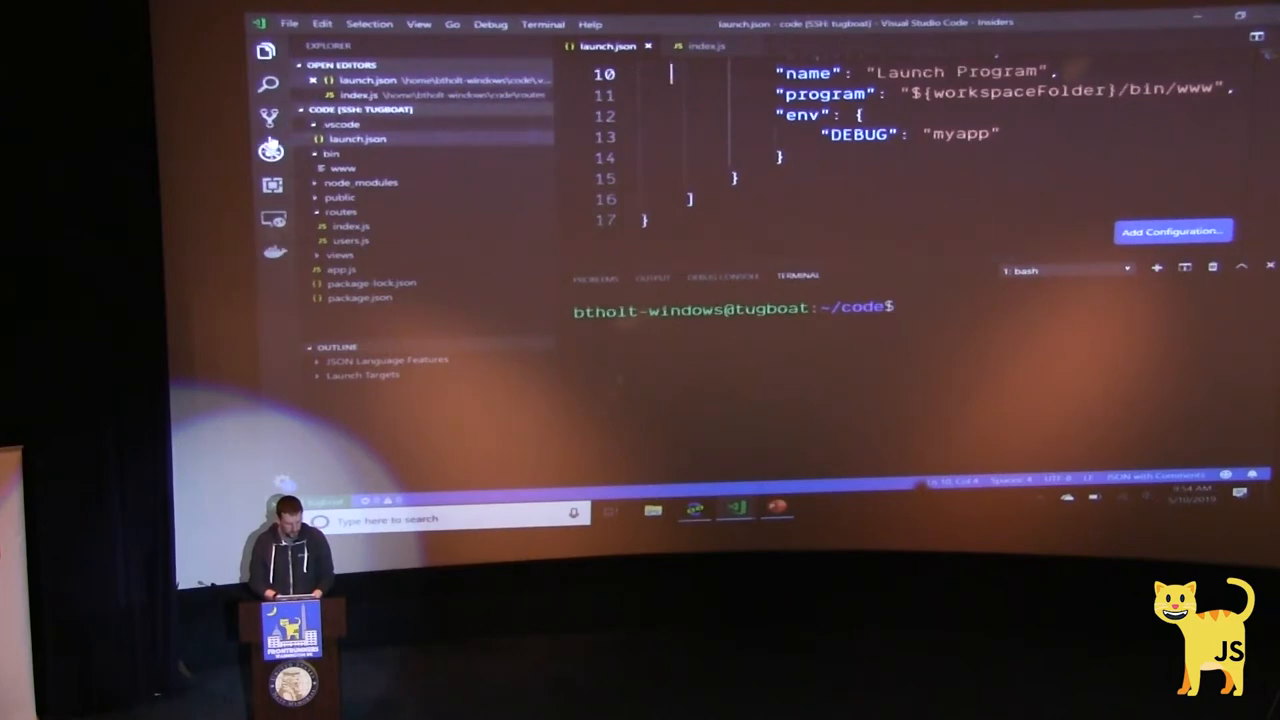
click(272, 152)
text(console.log)
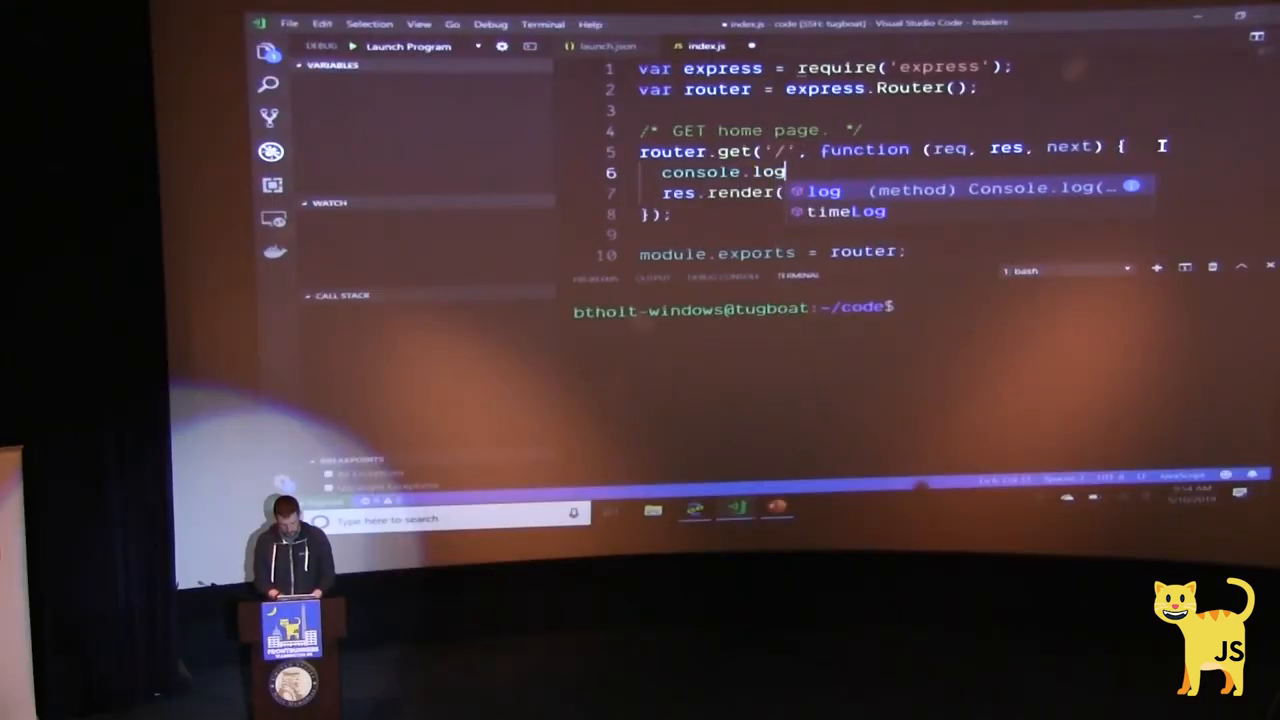
Step: Add console.log('lol') in the home route and start Launch Program debugging on tugboat
text(('lol');)
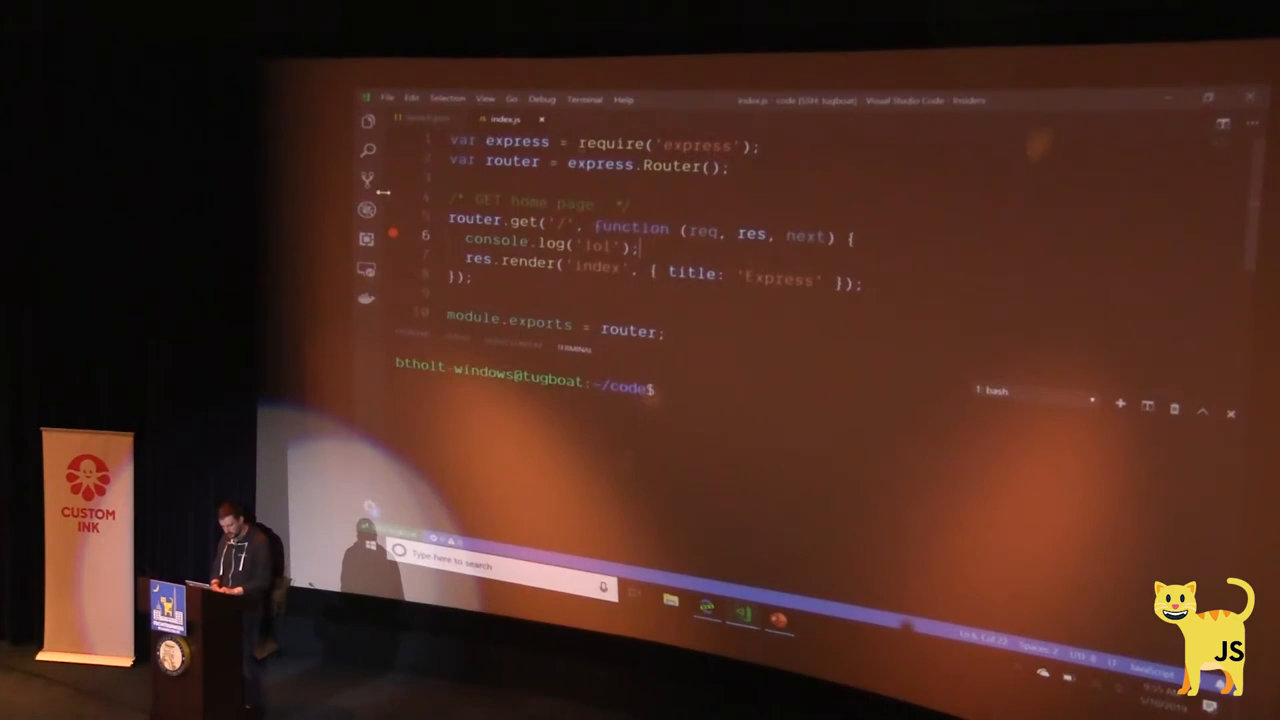
click(368, 210)
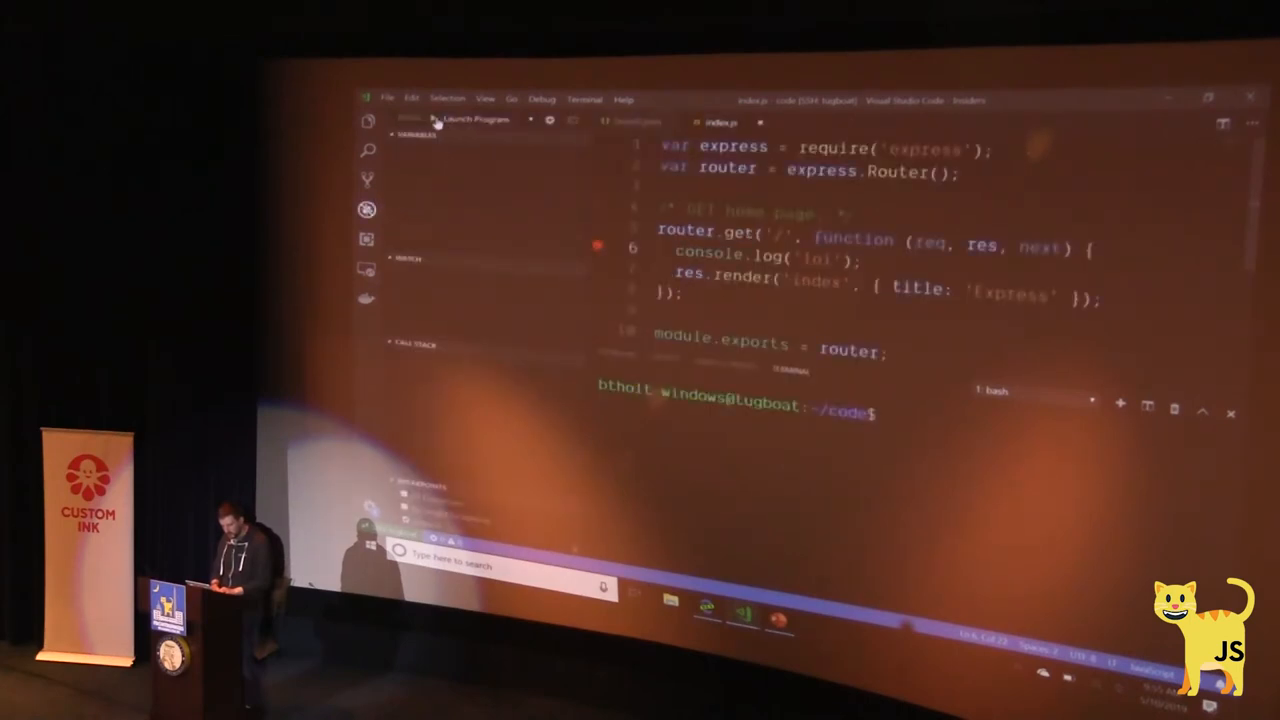
click(430, 116)
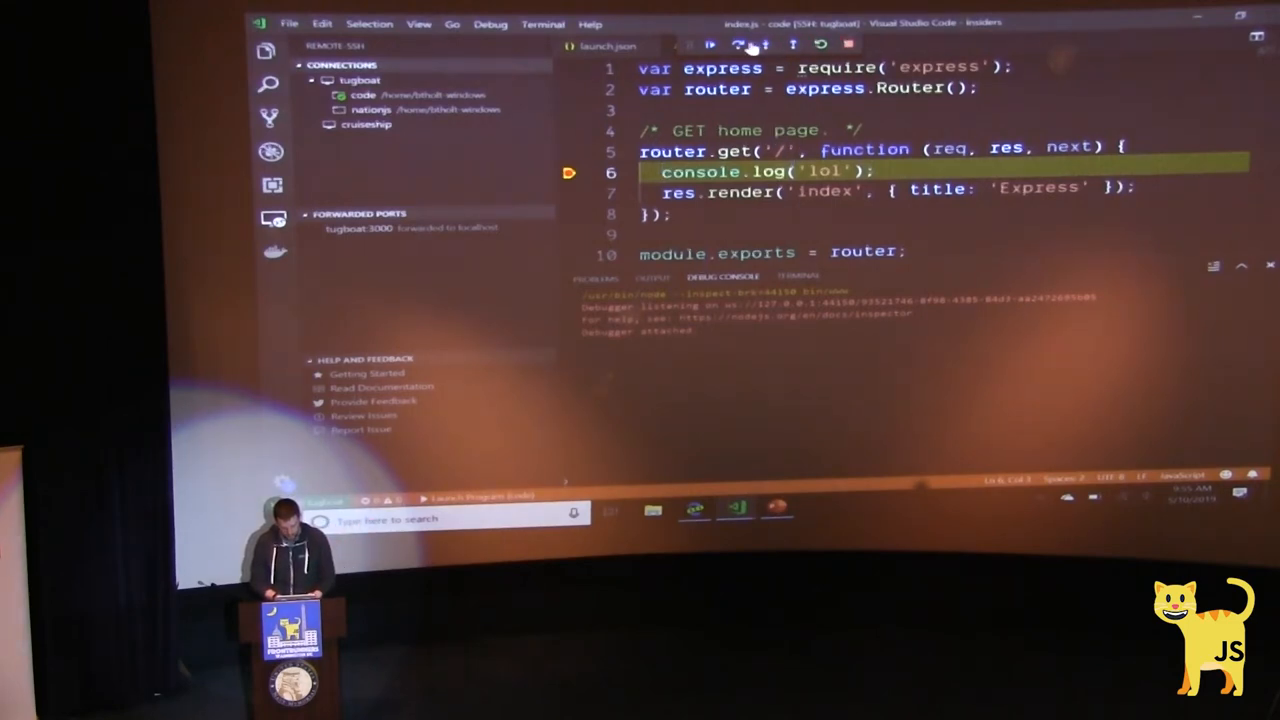
click(748, 48)
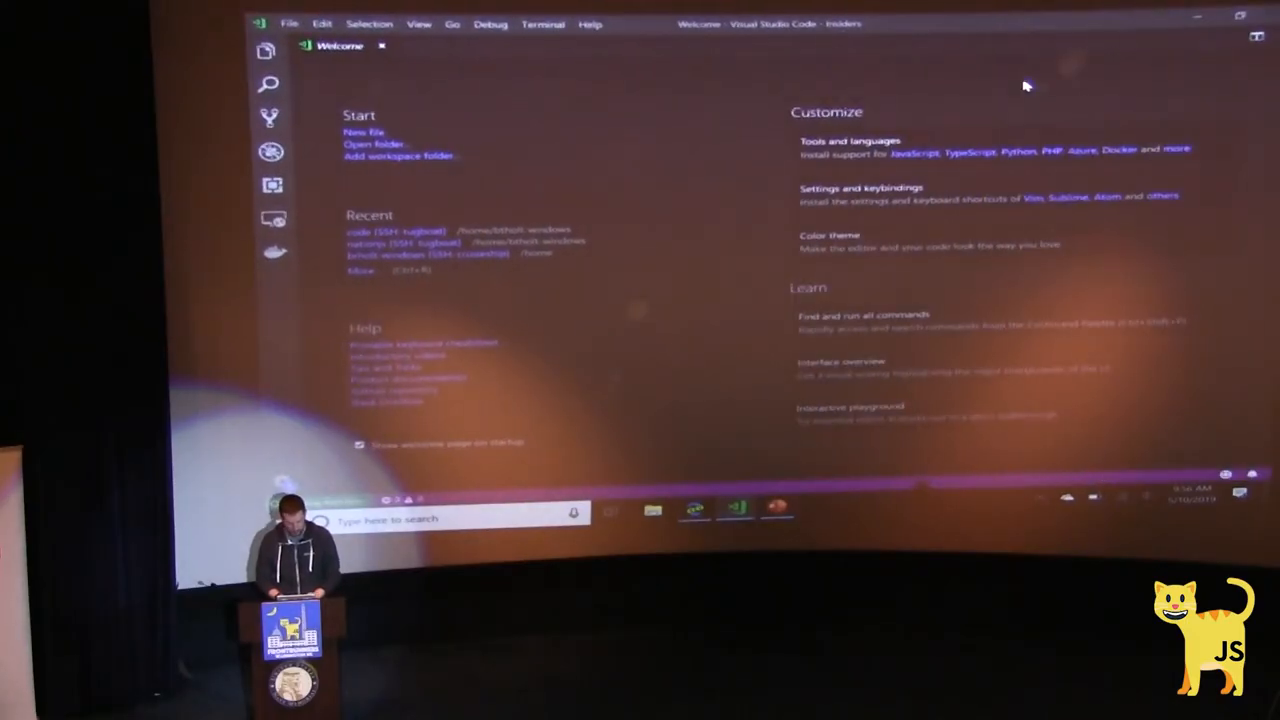
mouse_move(616, 132)
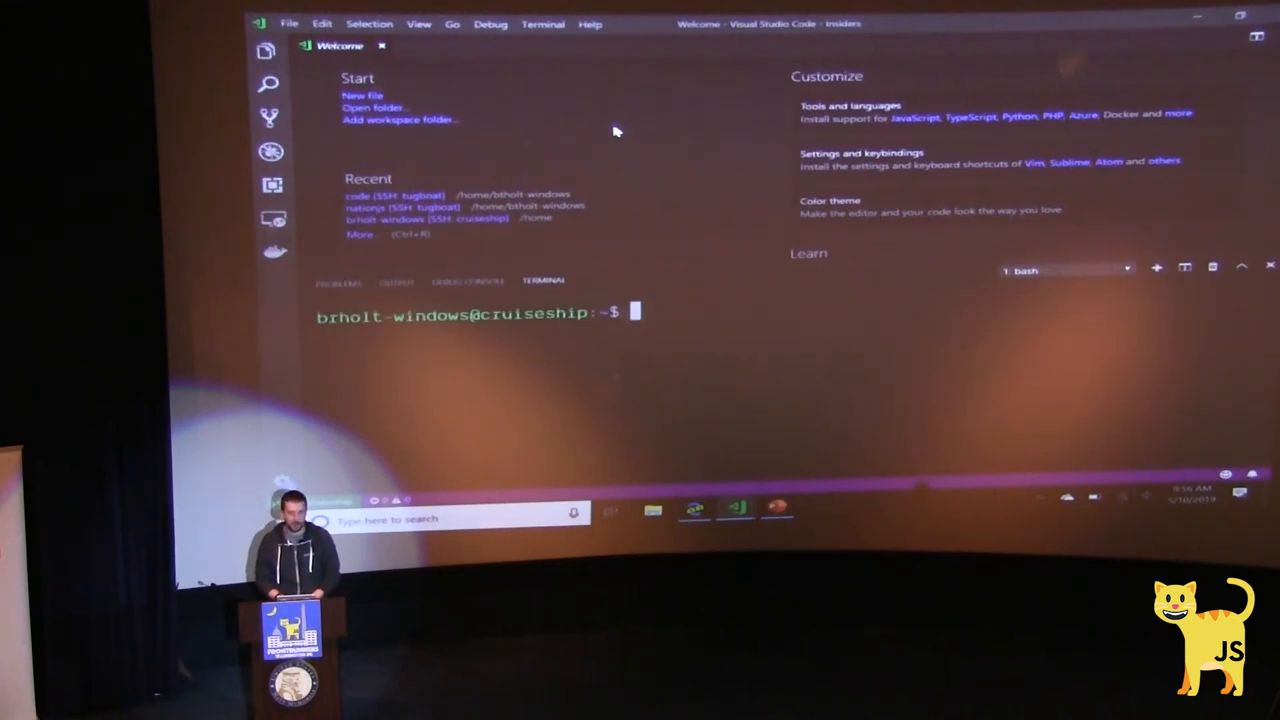
mouse_move(790, 344)
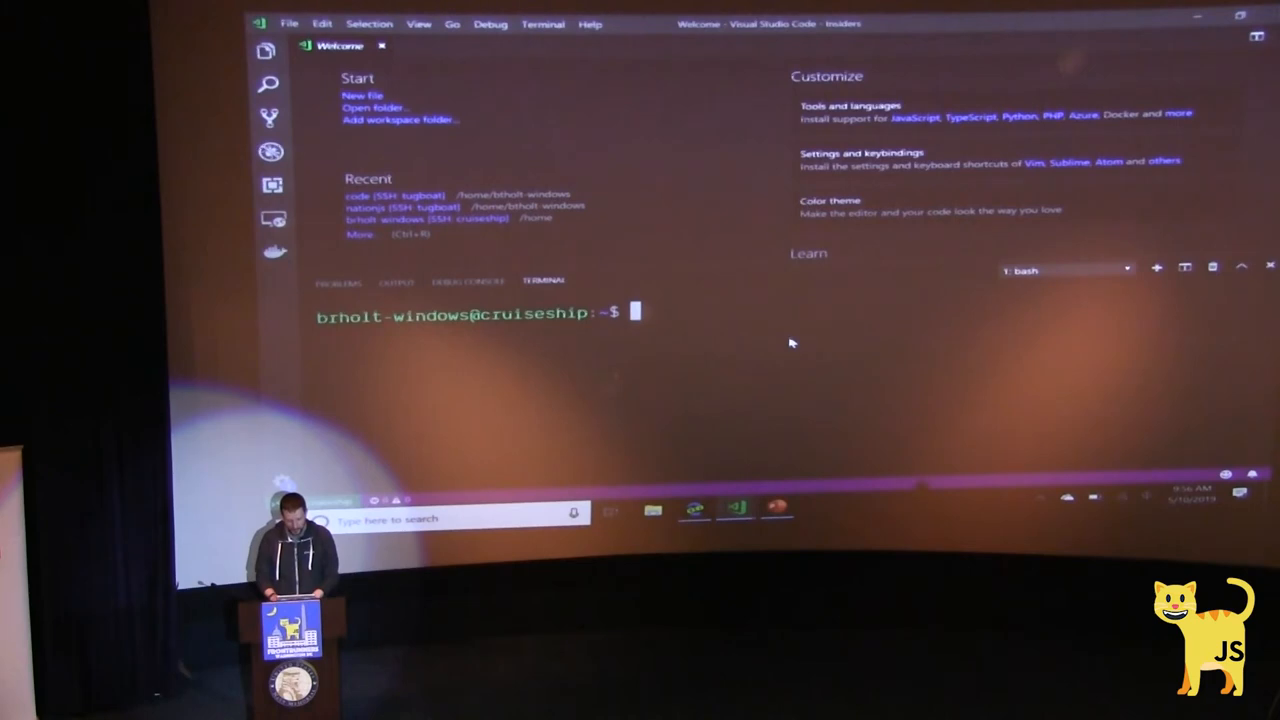
Step: List cruiseship's files with ls before moving into the rust folder
text(ls)
text(cd rust)
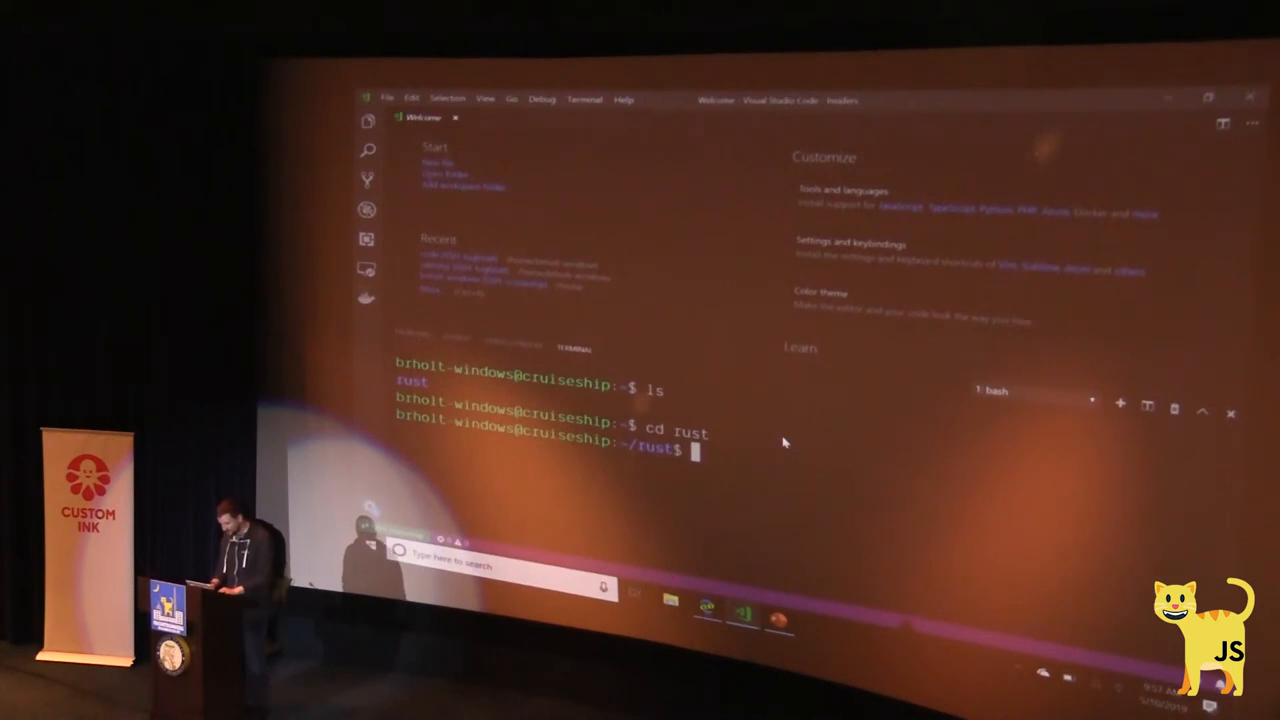
Step: Run ./x.py clean in cruiseship's rust folder until 'Build completed successfully' appears
text(./x.py clean)
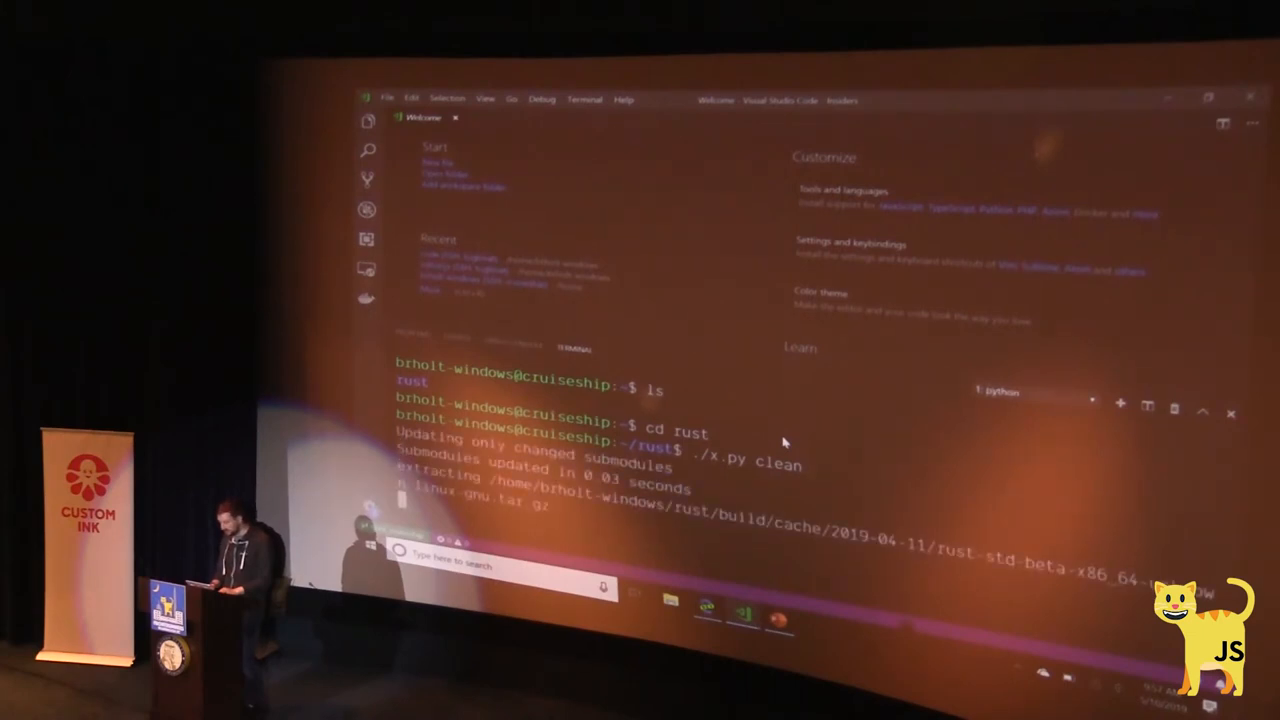
scroll(down, 3)
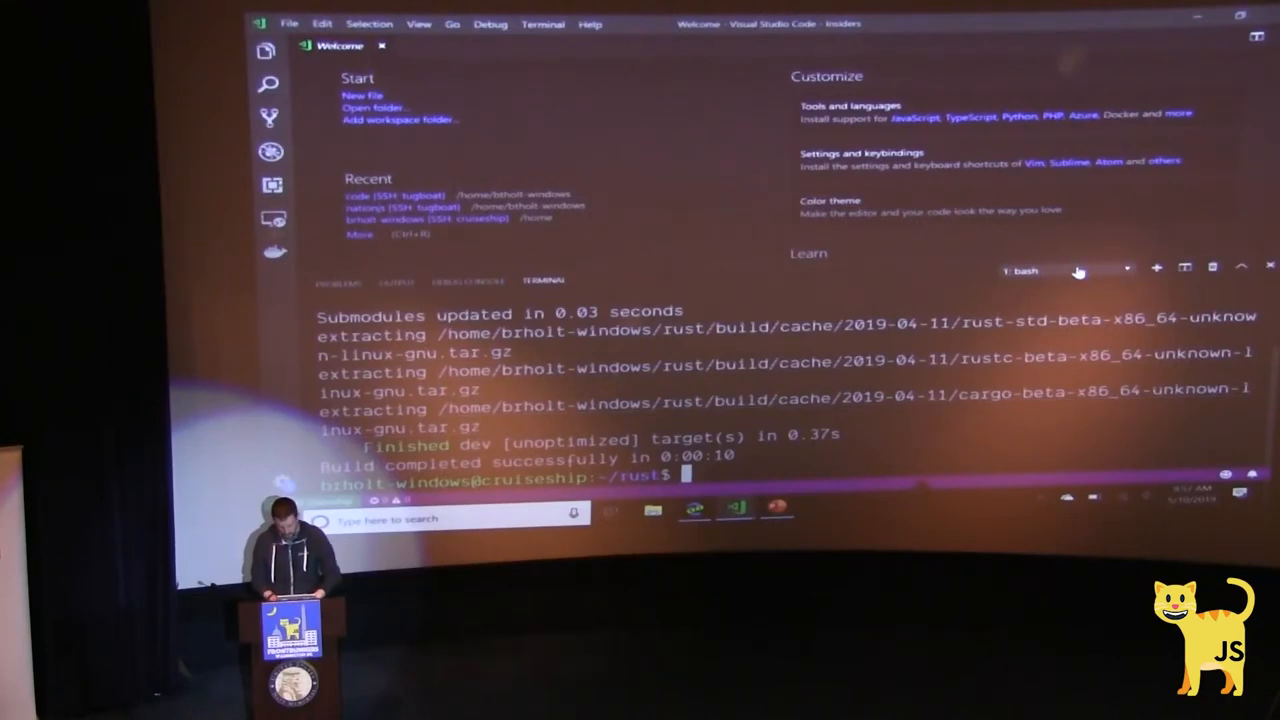
Step: Start htop in a new cruiseship terminal (64 cores), then switch back to '1: bash' with the clean output
click(1156, 268)
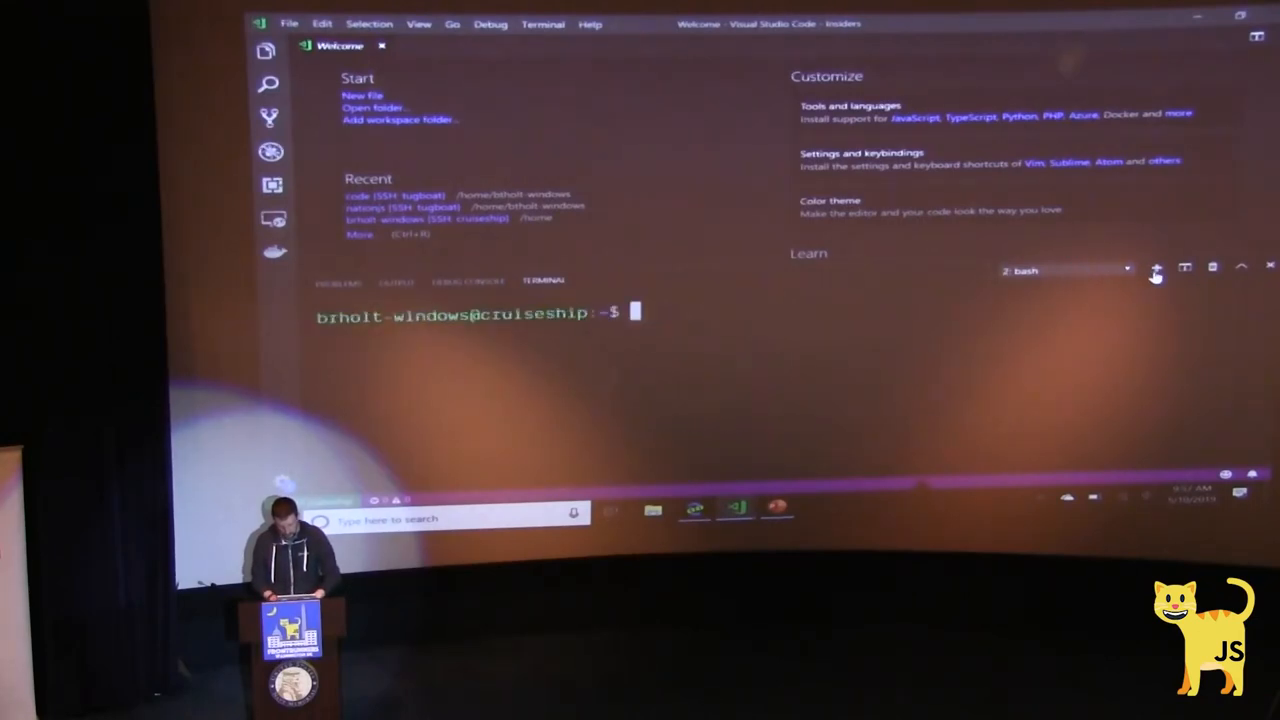
text(hto)
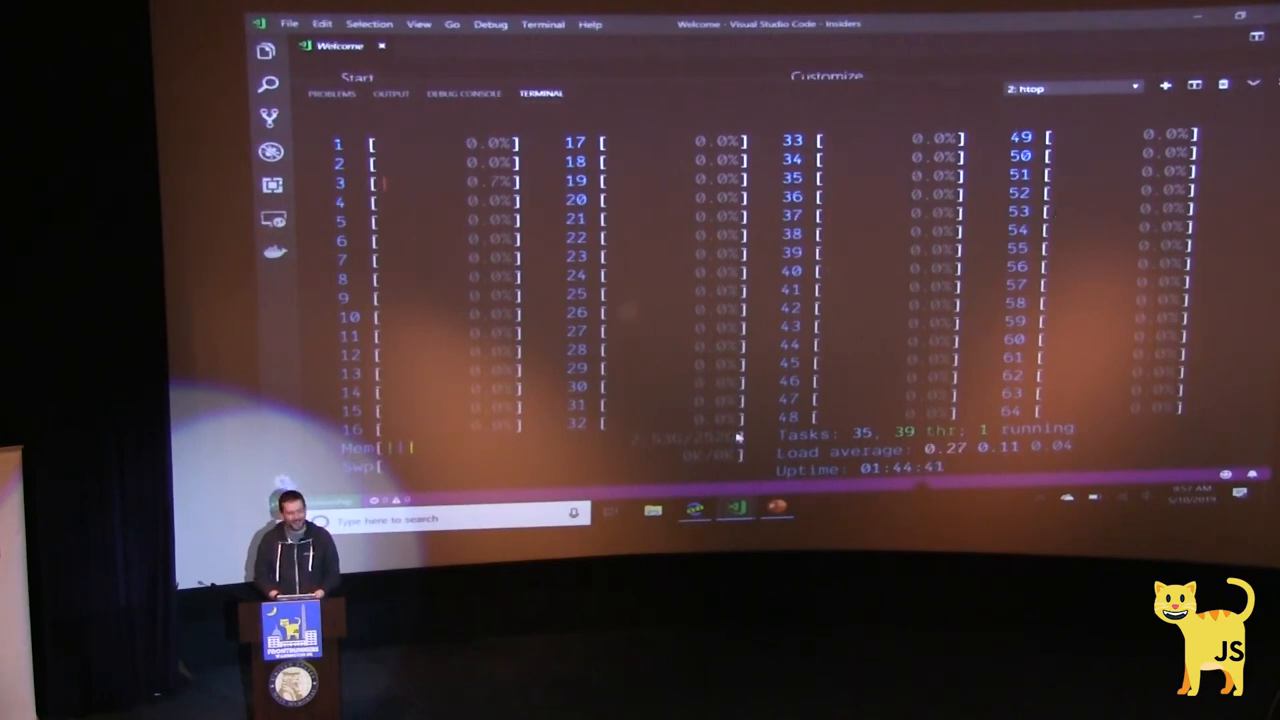
click(1136, 84)
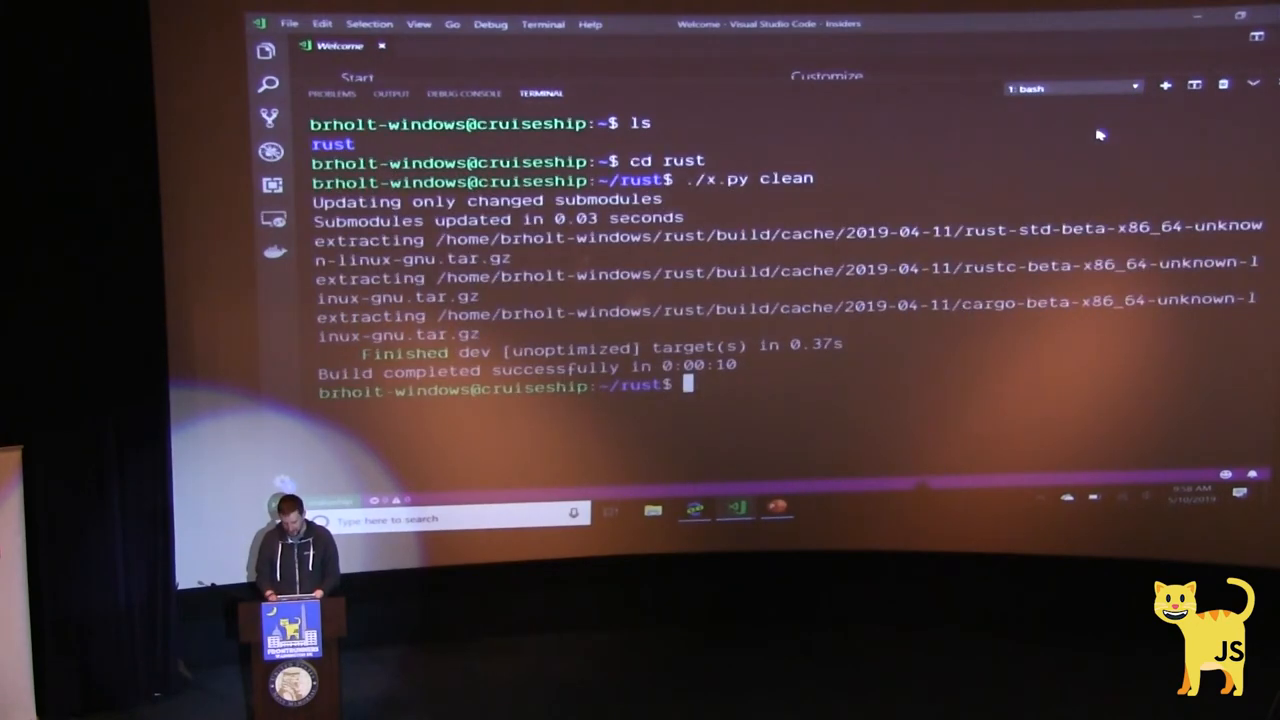
Step: Rerun ./x.py clean on cruiseship before switching to the 'Demo, Node.js' slide in PowerPoint
text(./x.py clean)
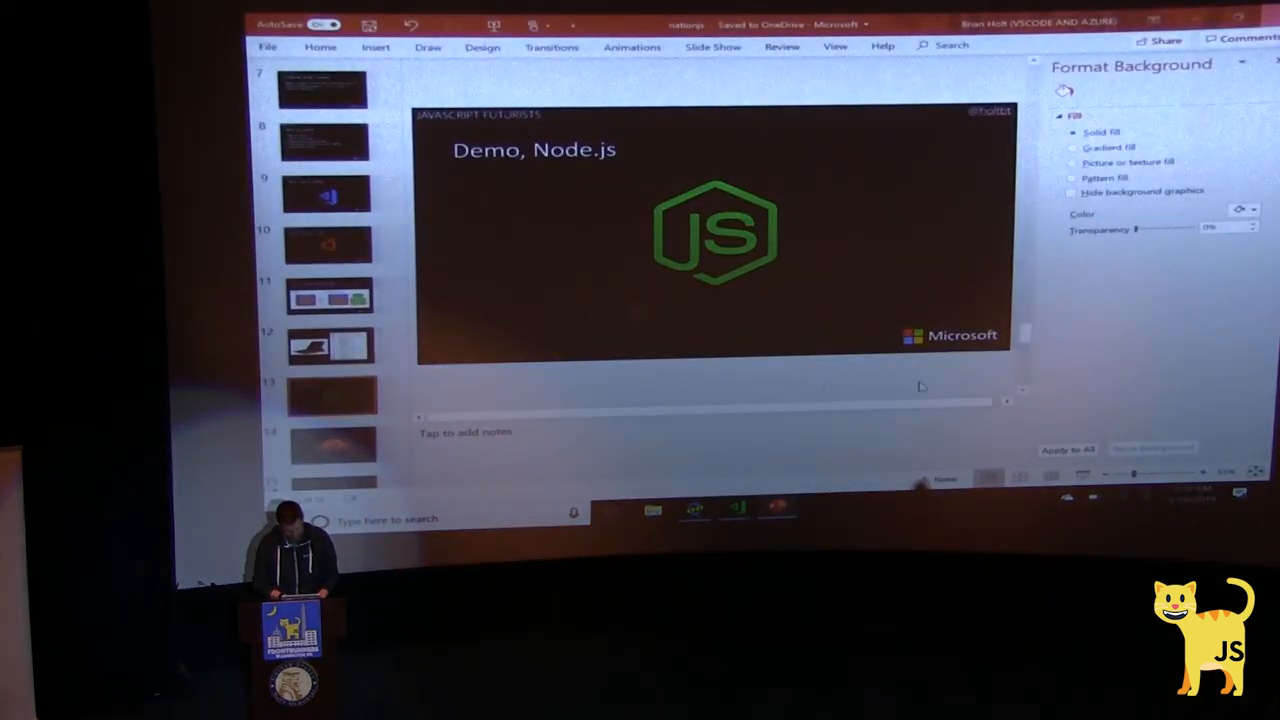
mouse_move(976, 232)
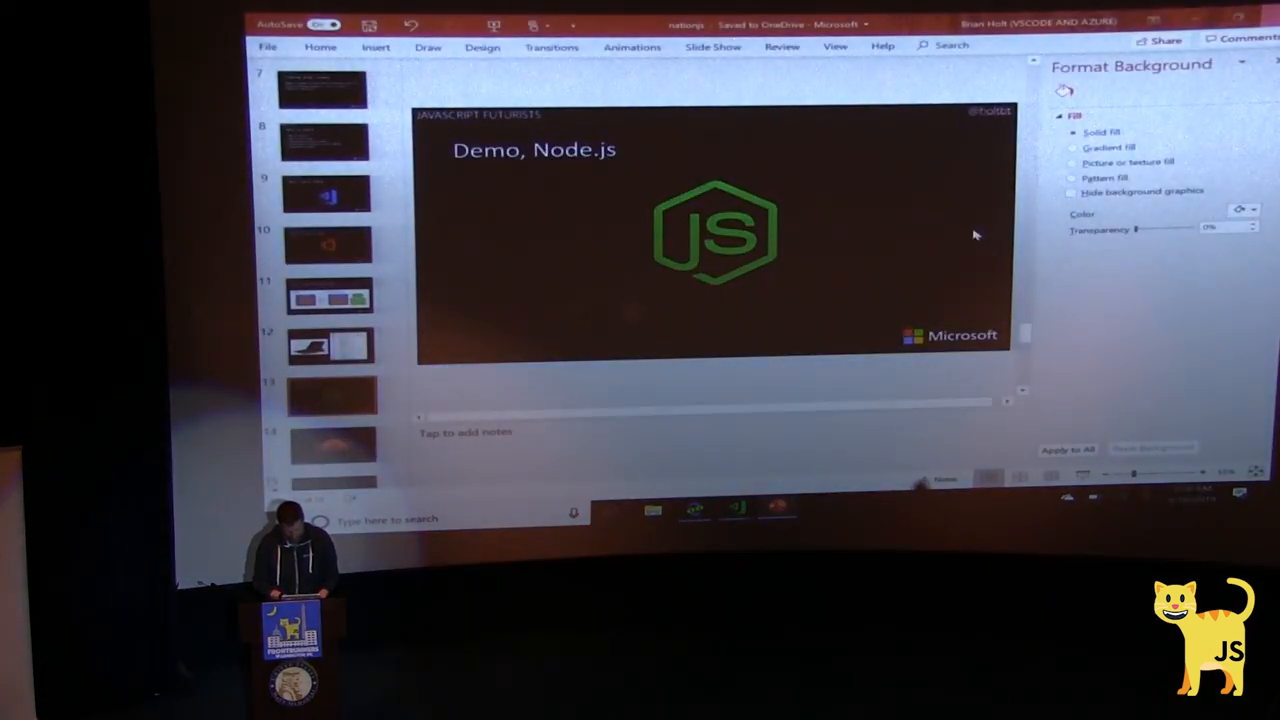